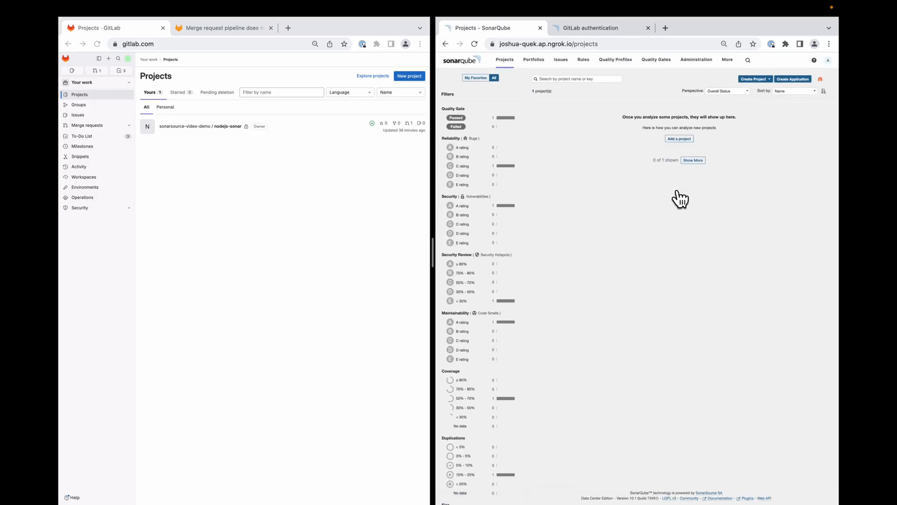
pyautogui.click(693, 160)
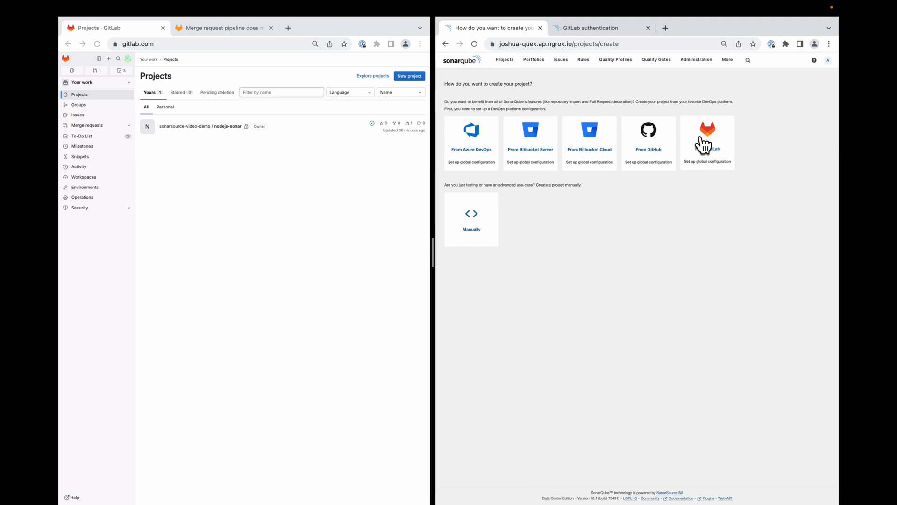
pyautogui.click(708, 141)
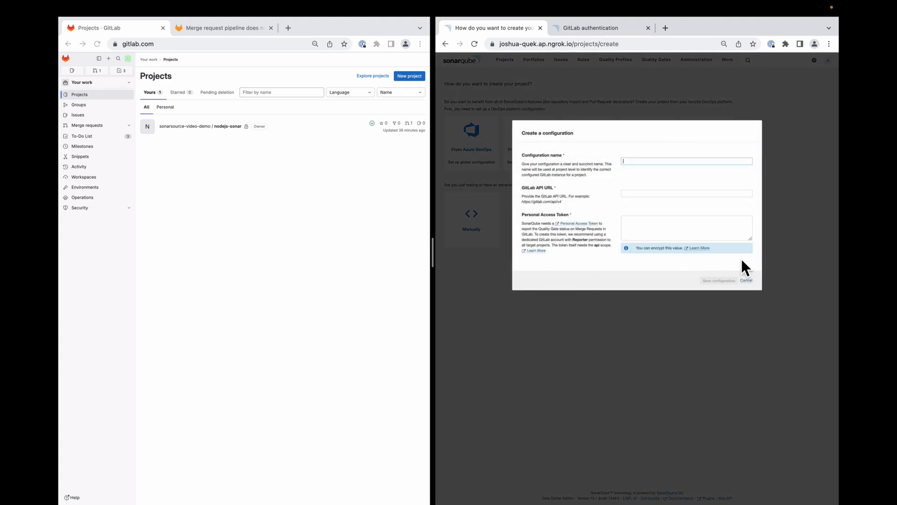
pyautogui.moveTo(759, 269)
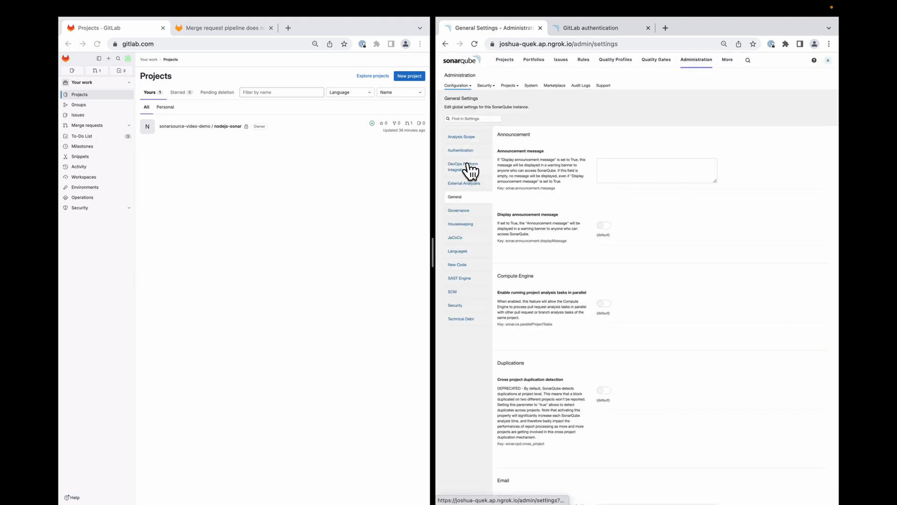
pyautogui.click(462, 166)
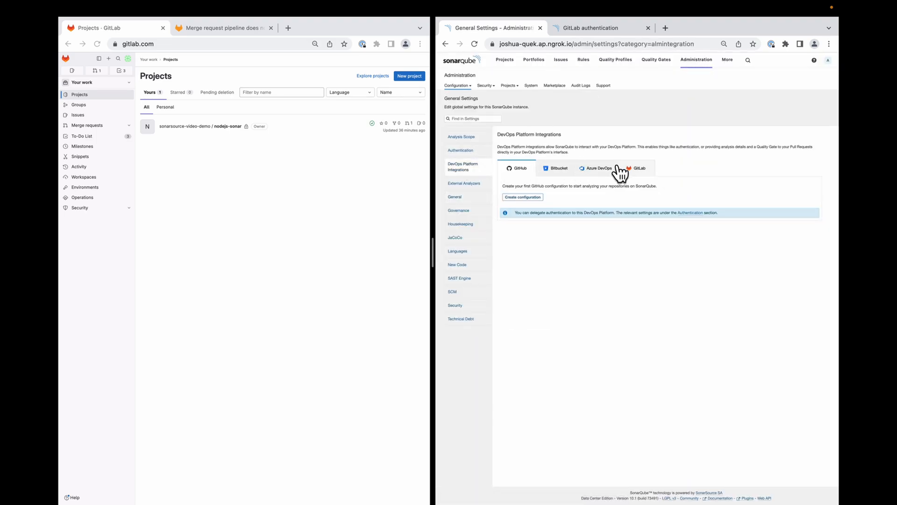
pyautogui.click(640, 168)
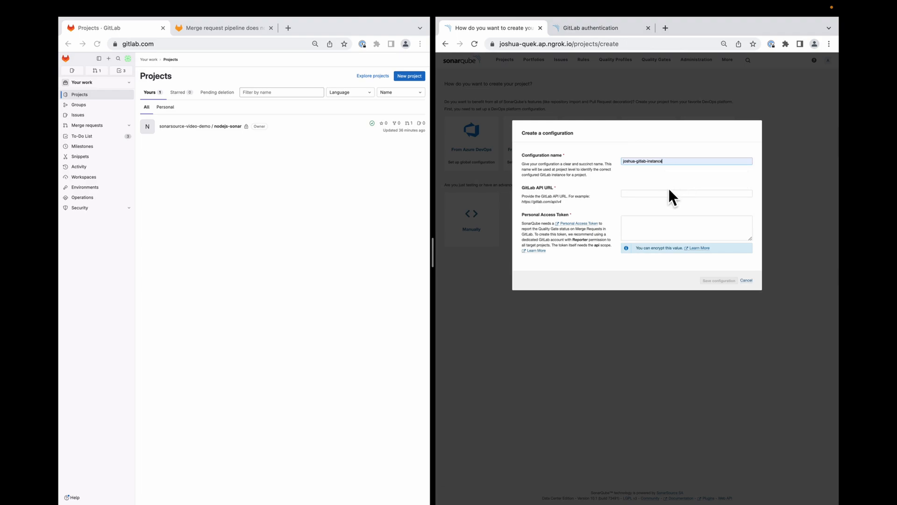
pyautogui.write('https://gitlab.com/api/v4')
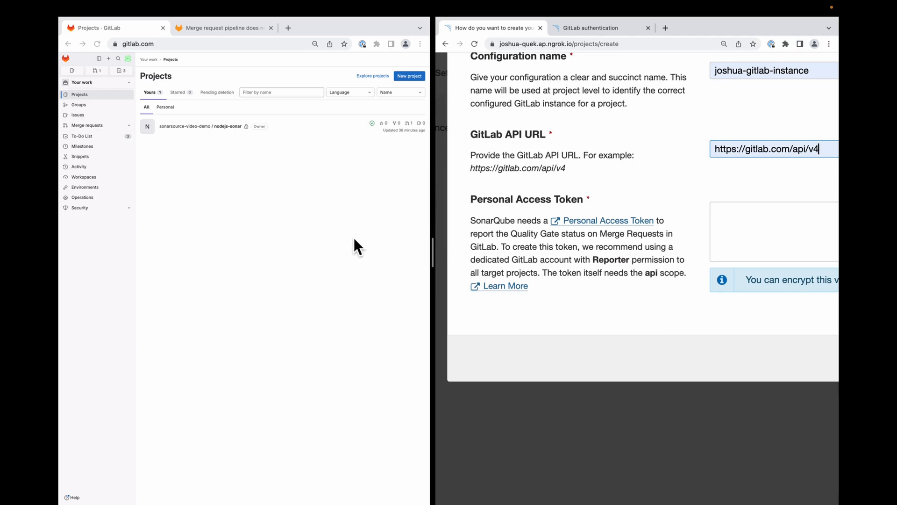
# Step: Create a GitLab personal access token 'joshua-token' with the api scope and copy it
pyautogui.click(128, 58)
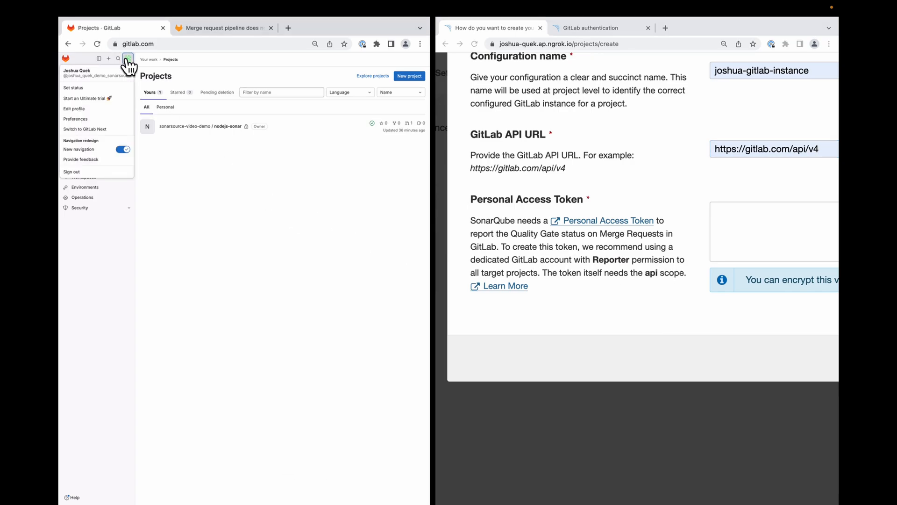
pyautogui.moveTo(96, 123)
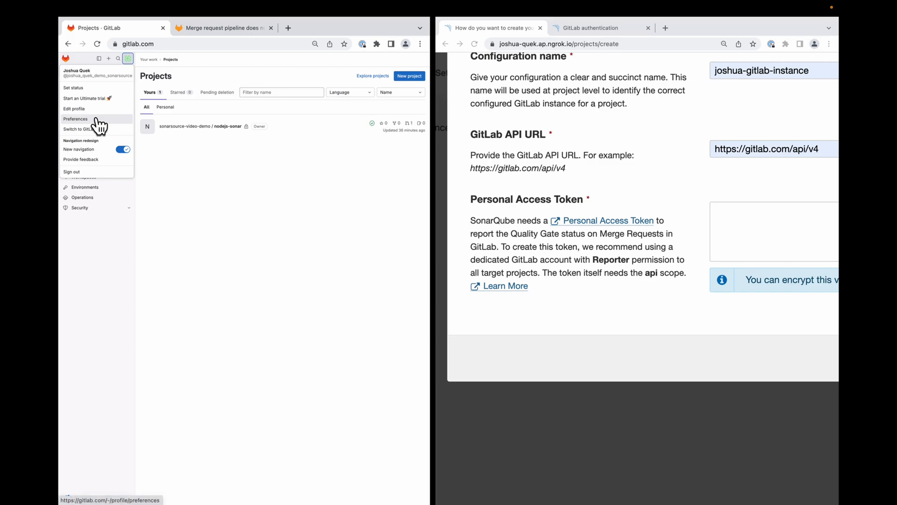
pyautogui.click(75, 119)
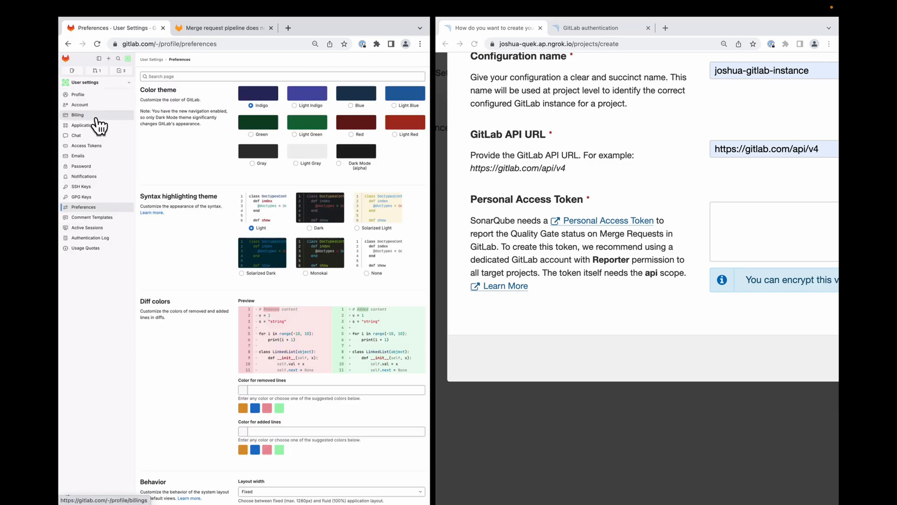
pyautogui.click(86, 145)
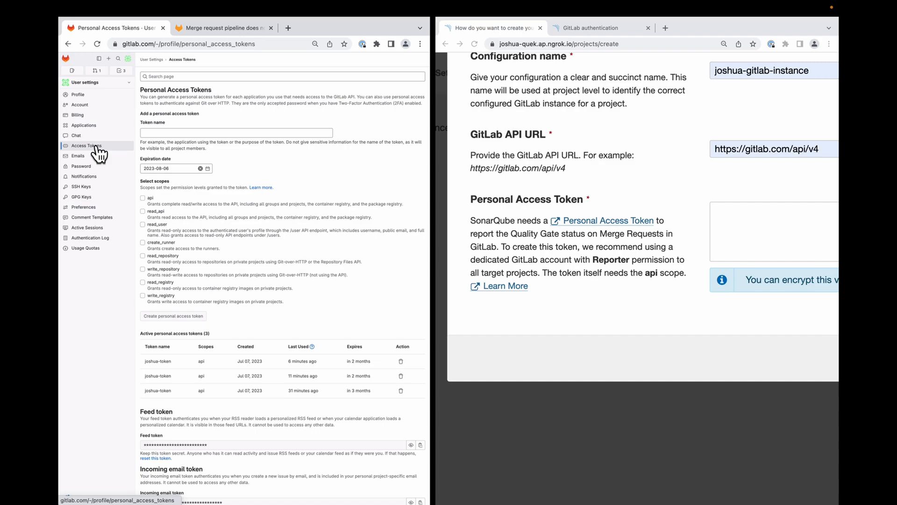
pyautogui.write('joshua-token')
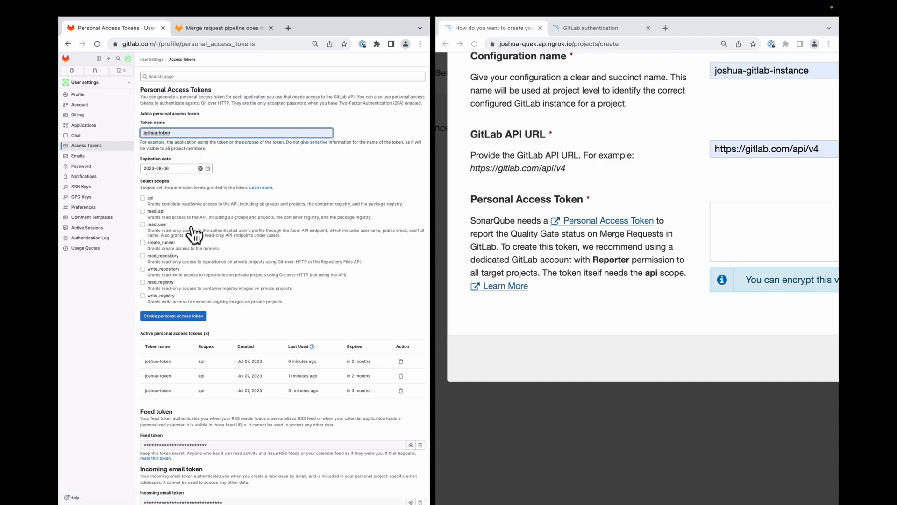
pyautogui.click(179, 168)
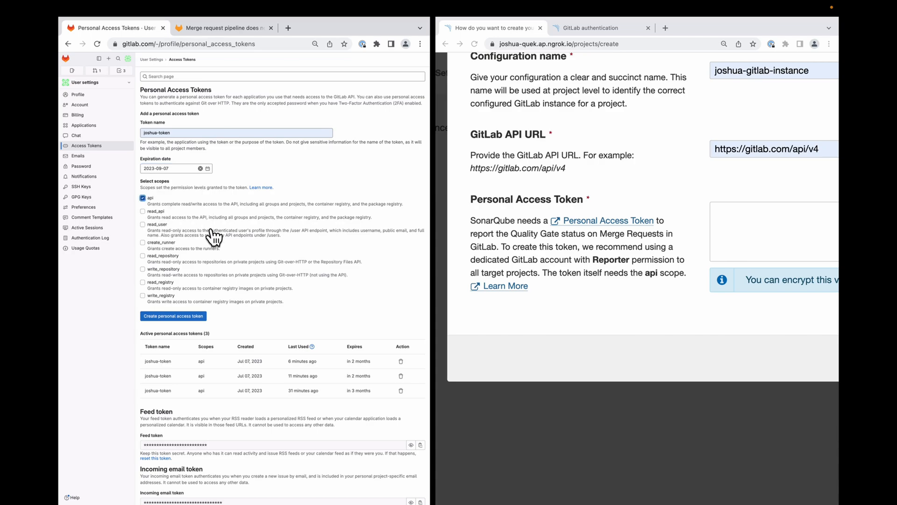
pyautogui.click(173, 316)
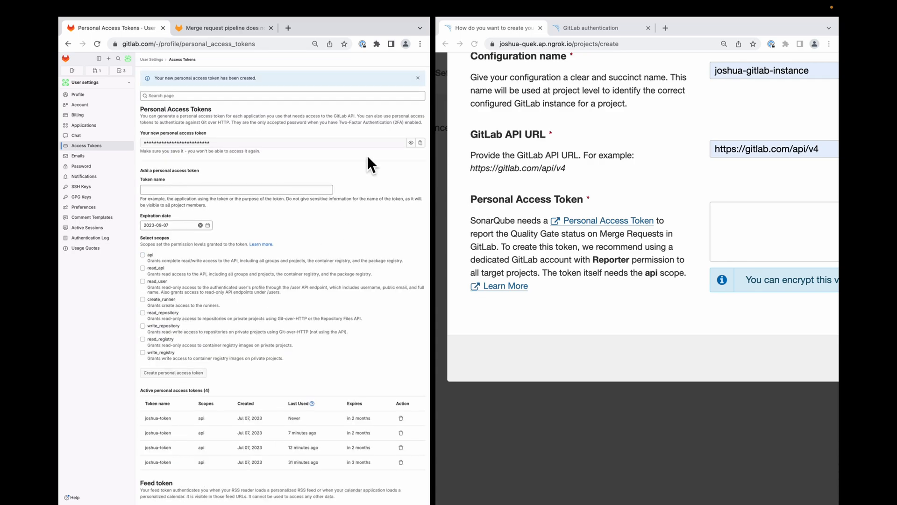
pyautogui.click(420, 142)
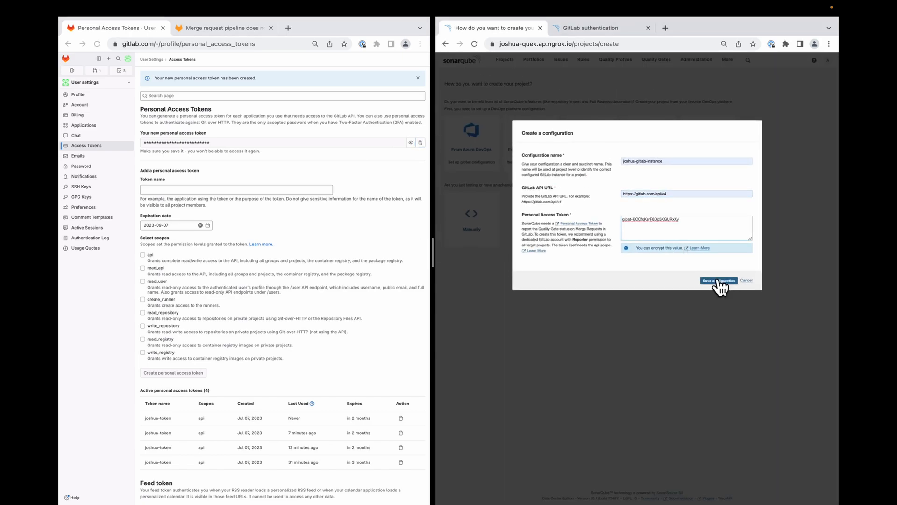
# Step: Save the GitLab configuration with the token and go to the GitLab authentication settings
pyautogui.click(718, 281)
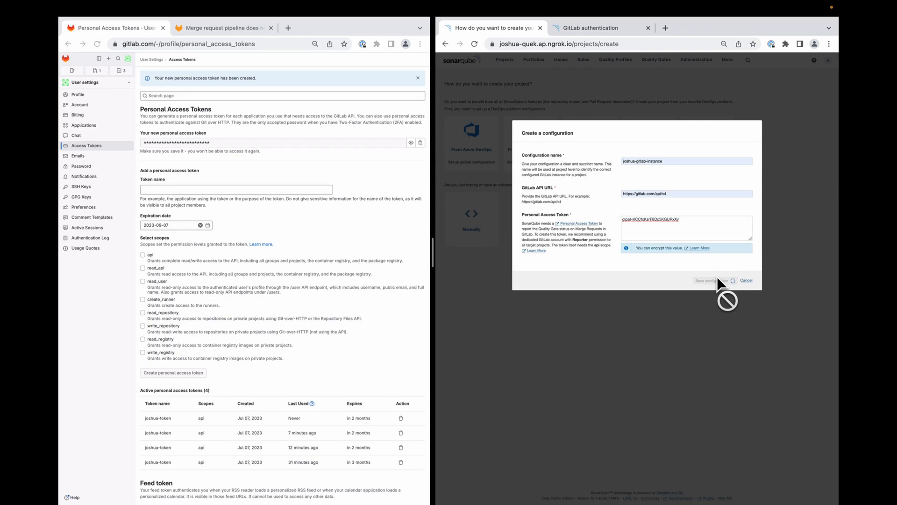
pyautogui.click(711, 280)
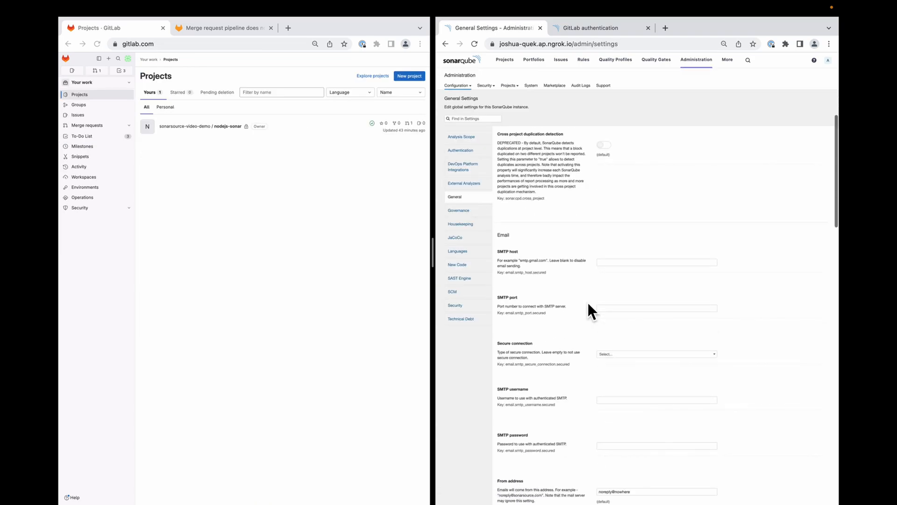
pyautogui.scroll(-3)
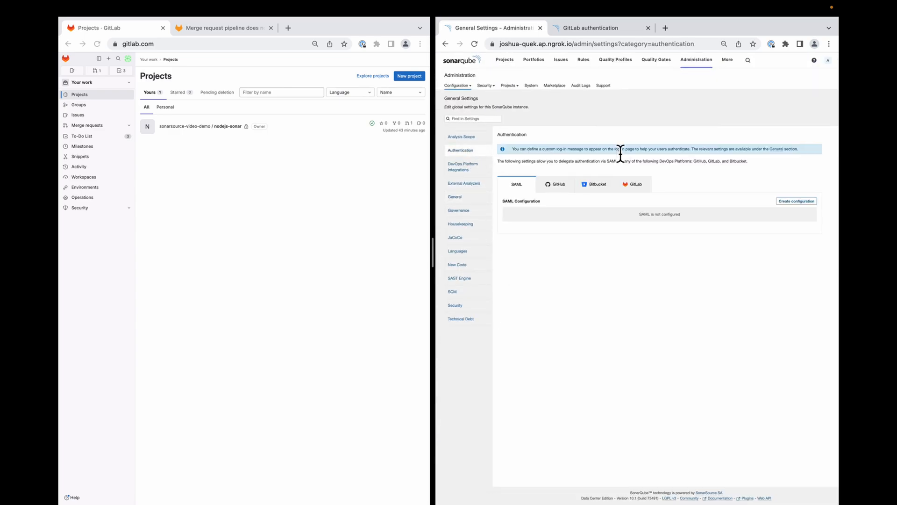
pyautogui.click(636, 184)
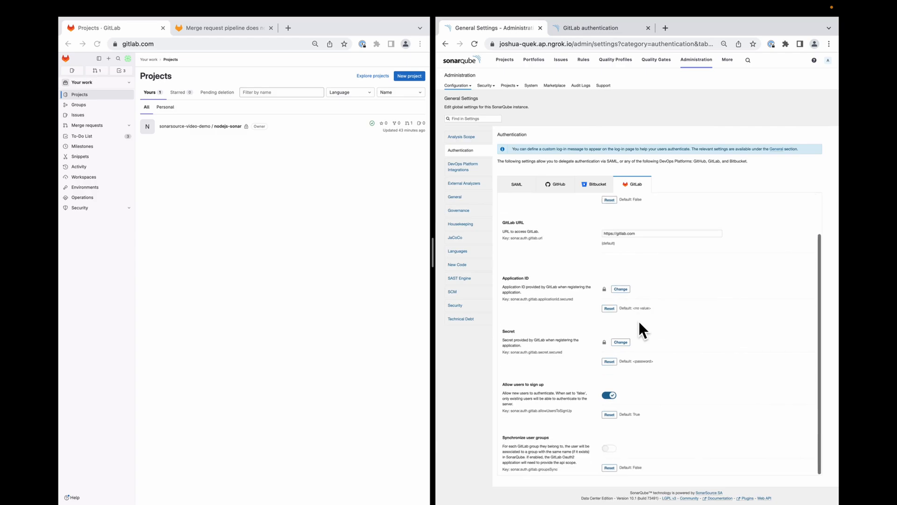
pyautogui.moveTo(504, 288)
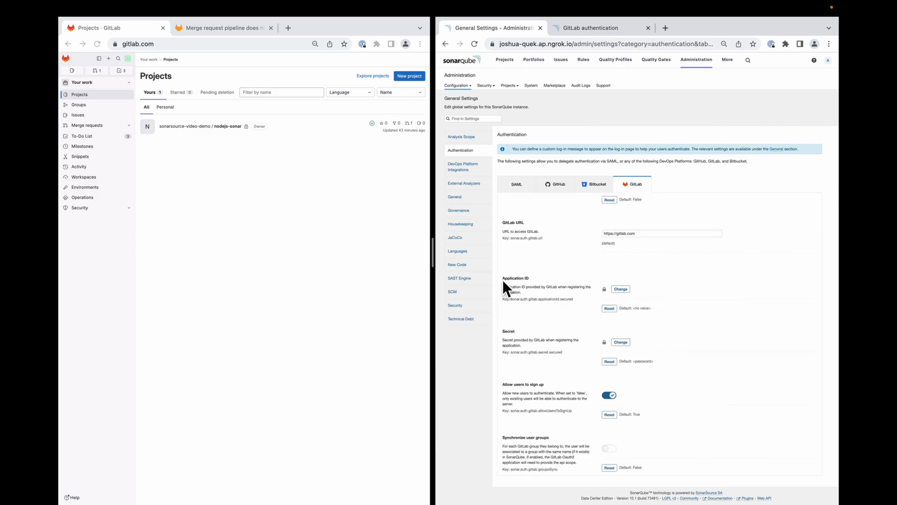
pyautogui.moveTo(266, 188)
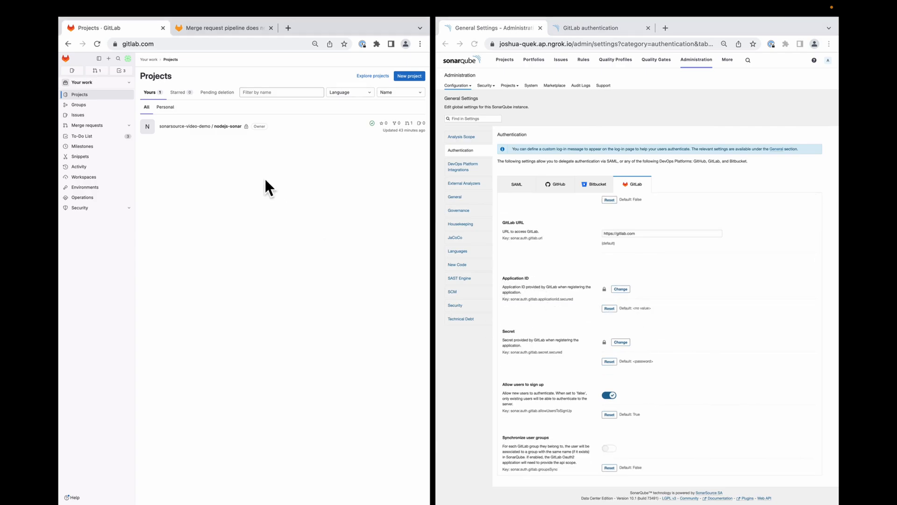
# Step: Begin a new GitLab OAuth application named Gitlab_Sonarqube under user Applications
pyautogui.click(129, 59)
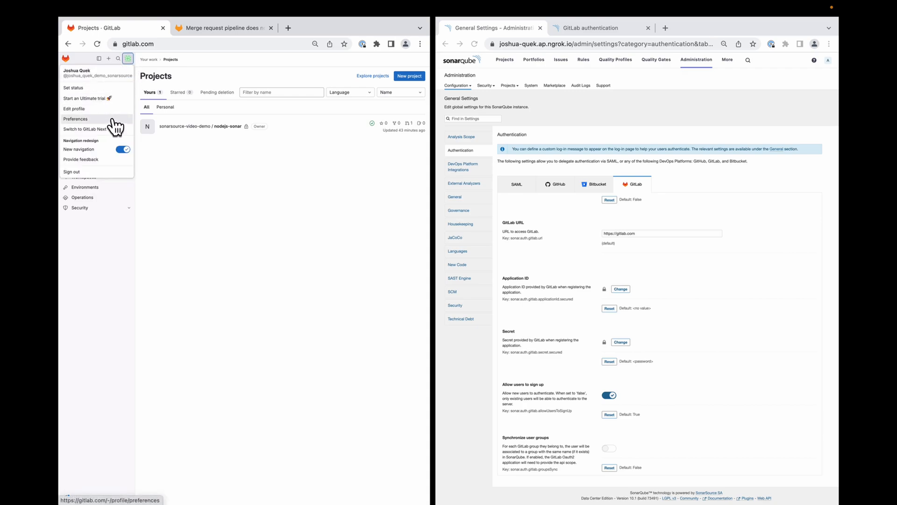
pyautogui.click(76, 119)
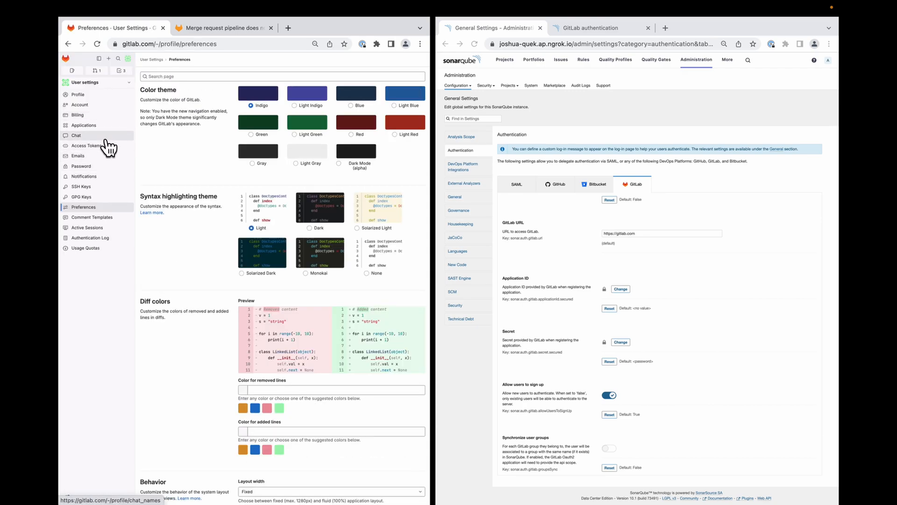
pyautogui.moveTo(103, 147)
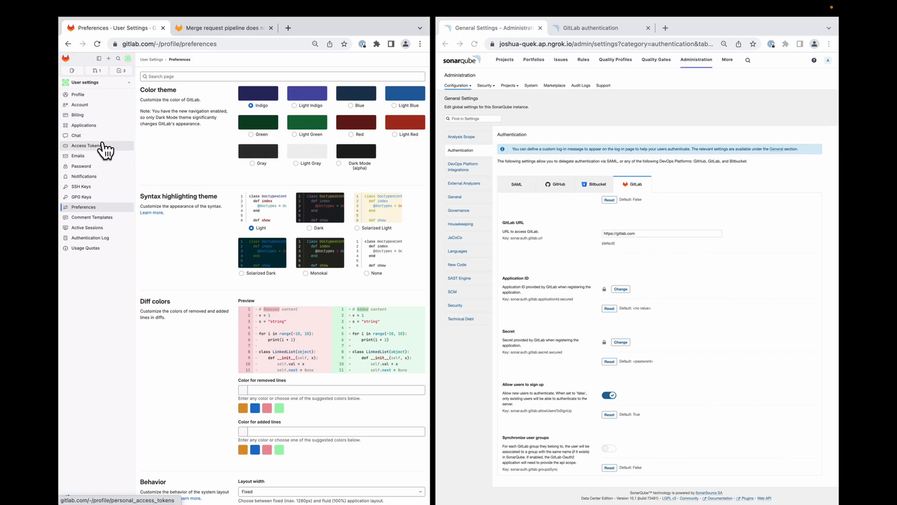
pyautogui.moveTo(100, 132)
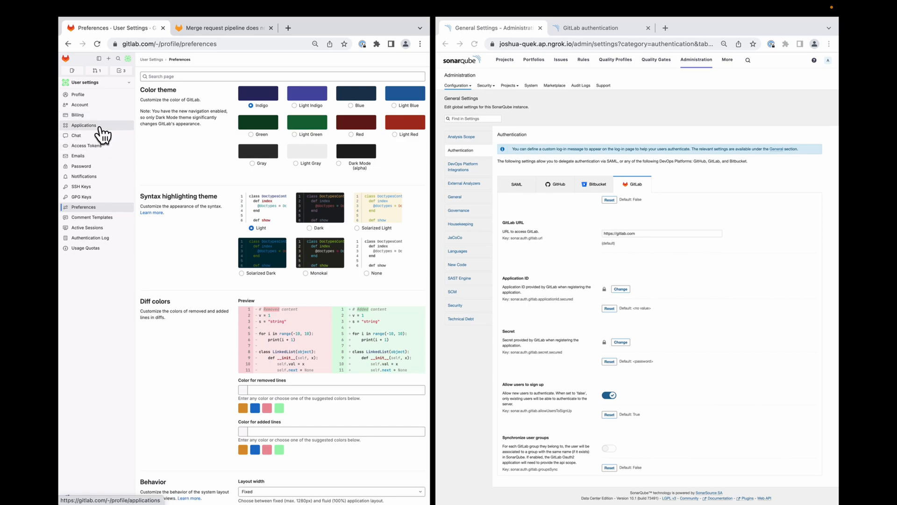
pyautogui.click(84, 125)
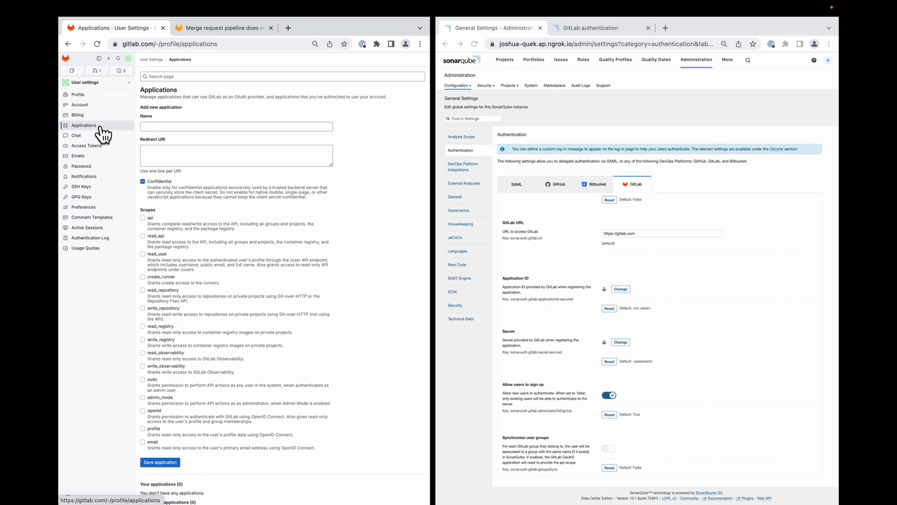
pyautogui.write('Gitlab_Sonarqube')
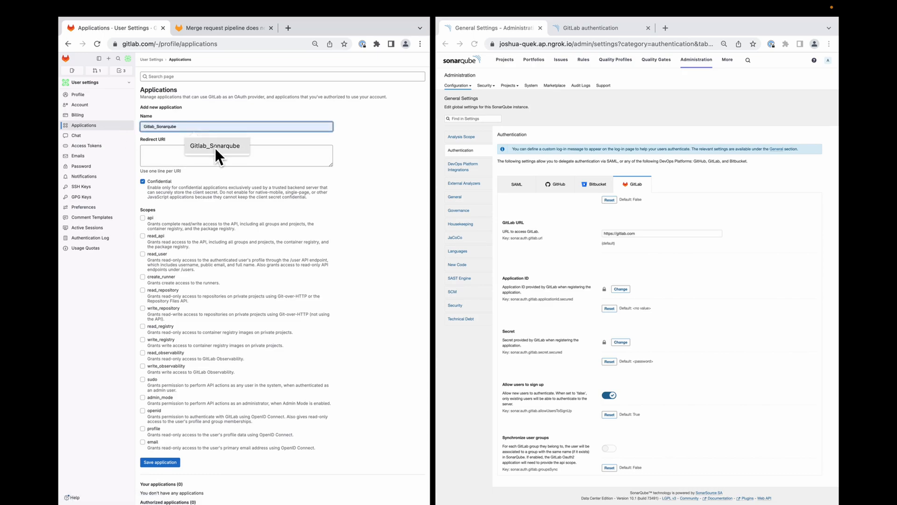
# Step: Fill the redirect URI as <Your SonarQube URL>/oauth2/callback/gitlab from the Sonar docs
pyautogui.click(236, 156)
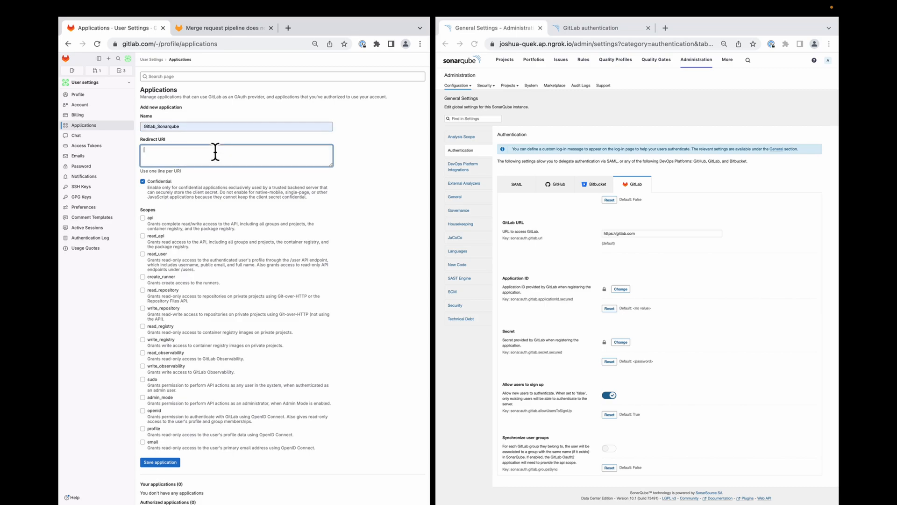
pyautogui.click(590, 27)
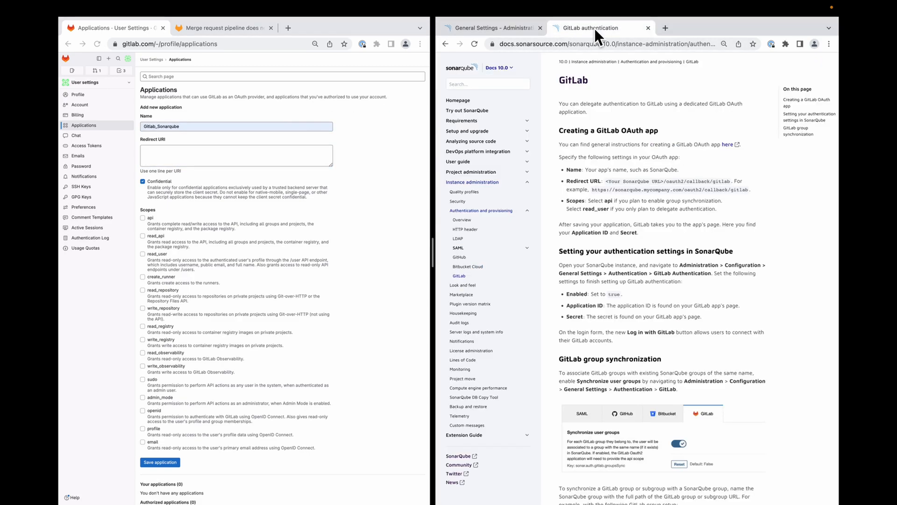
pyautogui.moveTo(610, 189)
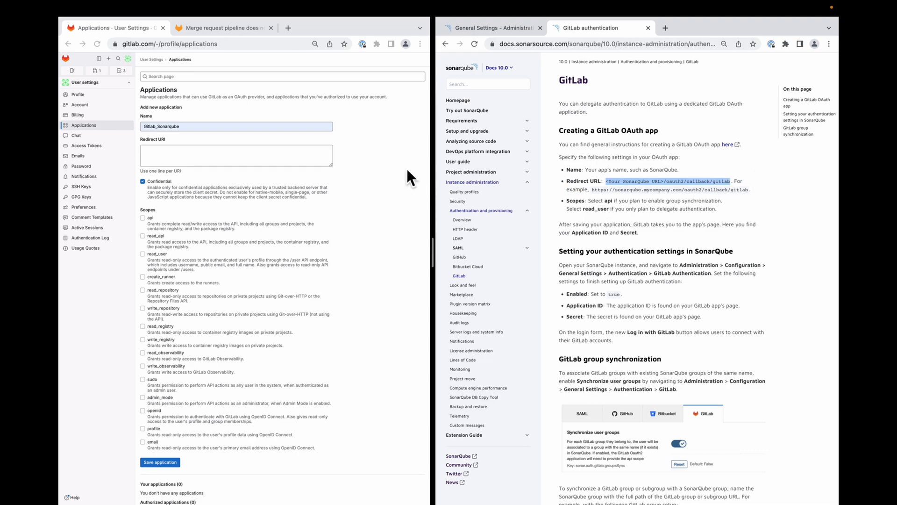
pyautogui.write('<Your SonarQube URL>/oauth2/callback/gitlab')
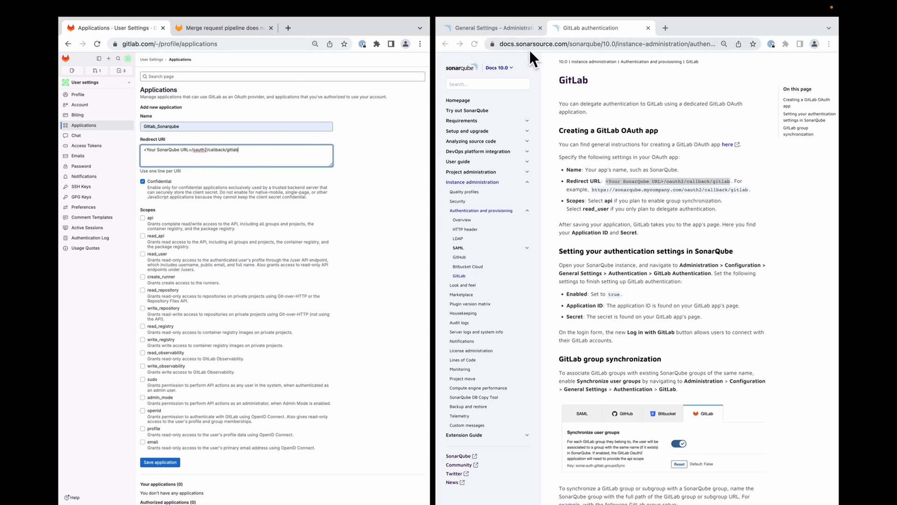
pyautogui.click(494, 28)
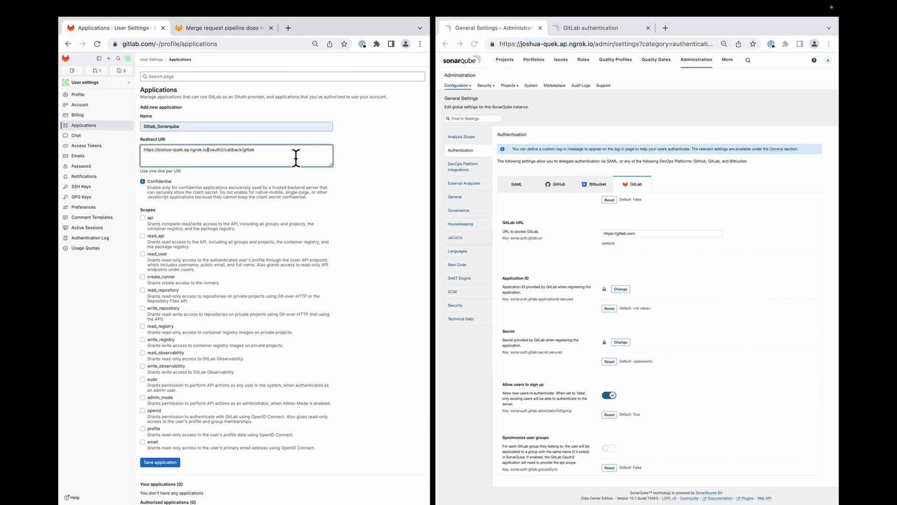
pyautogui.moveTo(175, 187)
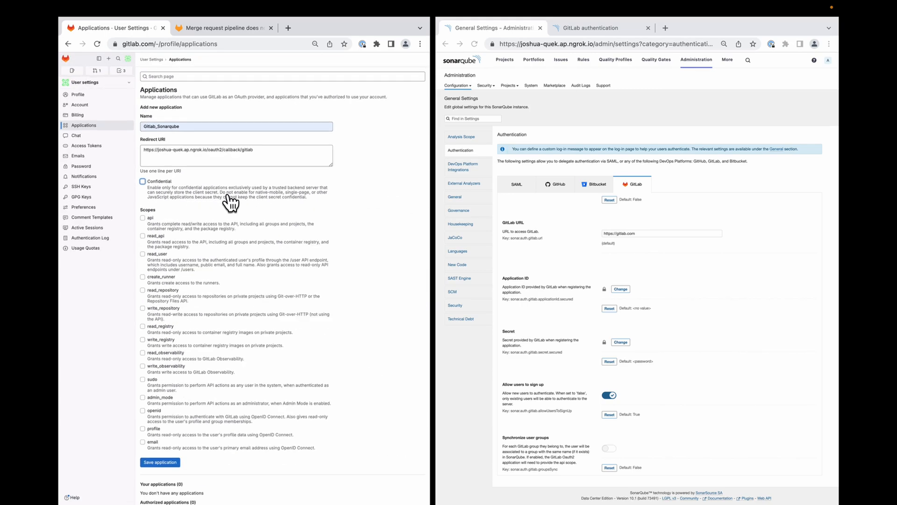
pyautogui.moveTo(580, 307)
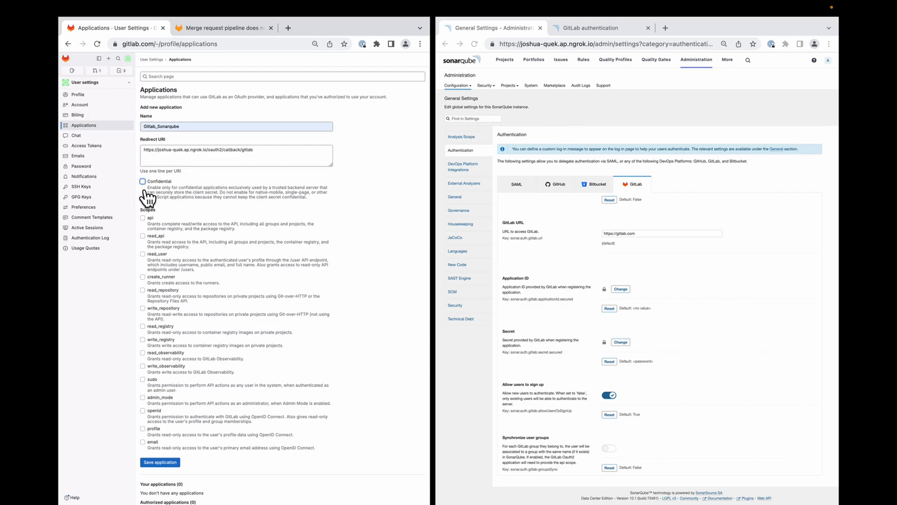
pyautogui.moveTo(189, 195)
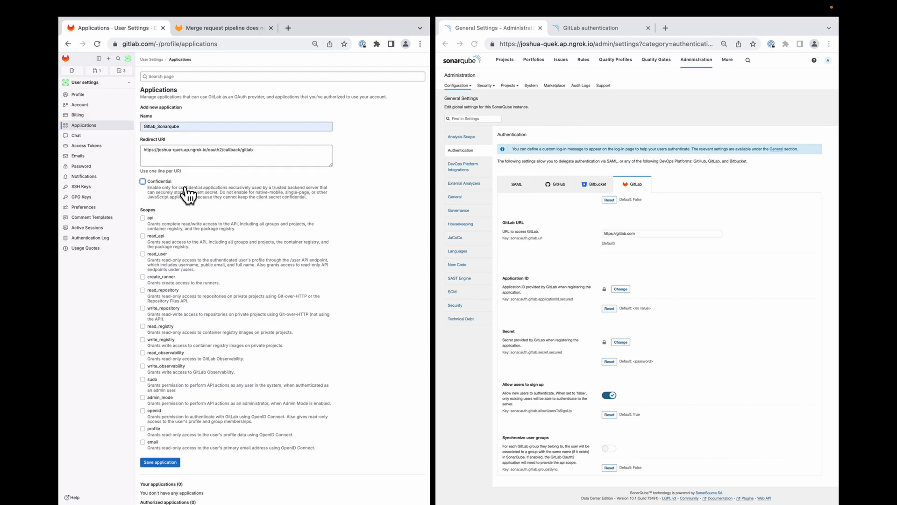
# Step: Grant the Gitlab_Sonarqube application the api scope, leaving Confidential unchecked
pyautogui.click(142, 218)
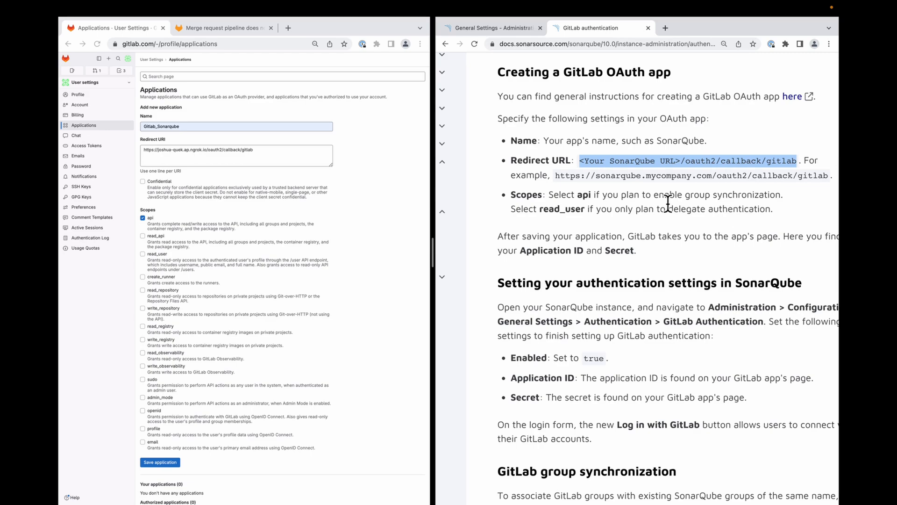
pyautogui.moveTo(703, 202)
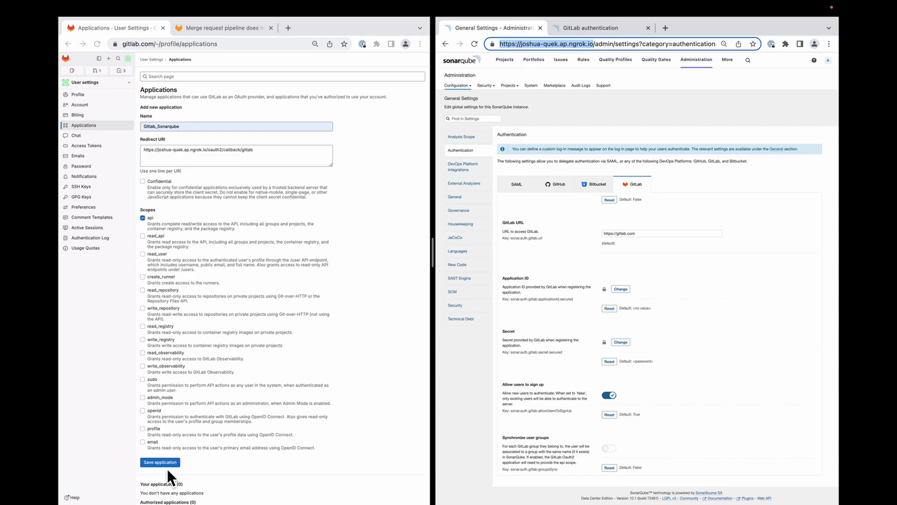
# Step: Save the Gitlab_Sonarqube application and copy its Application ID and Secret into SonarQube
pyautogui.click(159, 462)
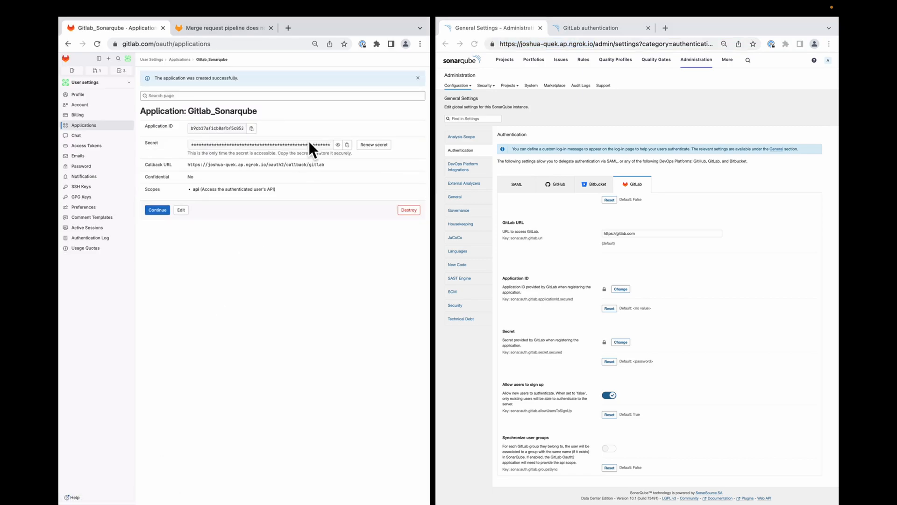
pyautogui.click(251, 128)
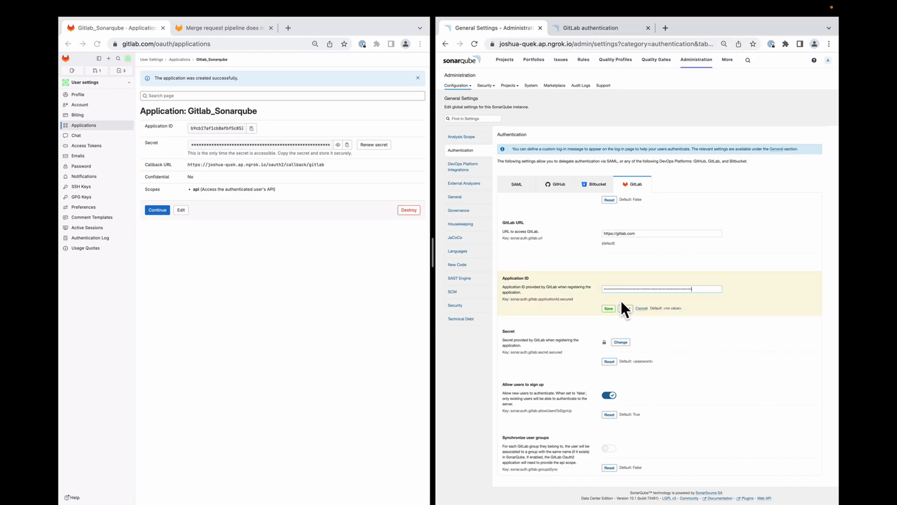
pyautogui.click(609, 308)
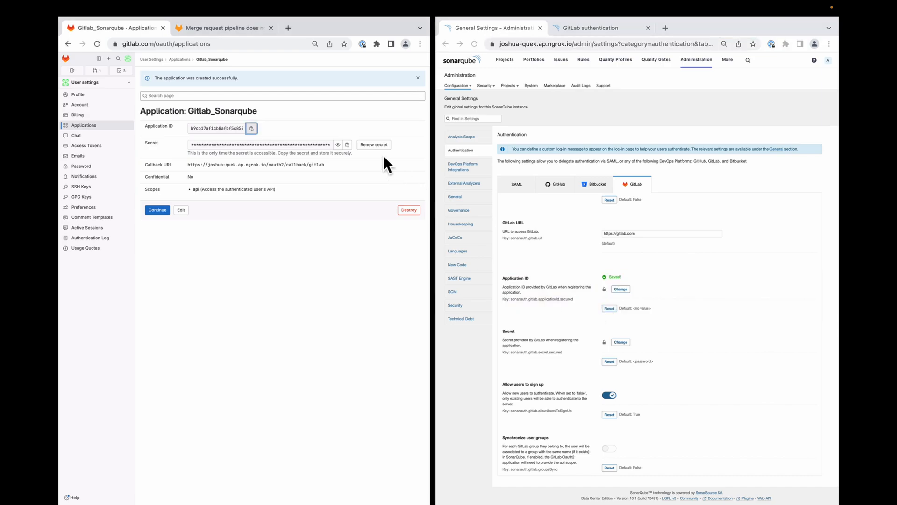
pyautogui.click(347, 145)
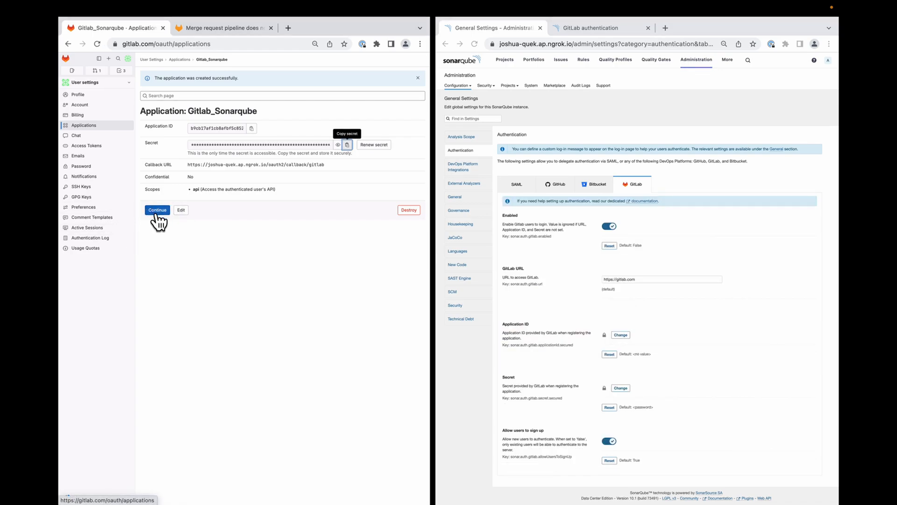
# Step: Enable GitLab authentication in SonarQube and continue to the login page
pyautogui.click(158, 210)
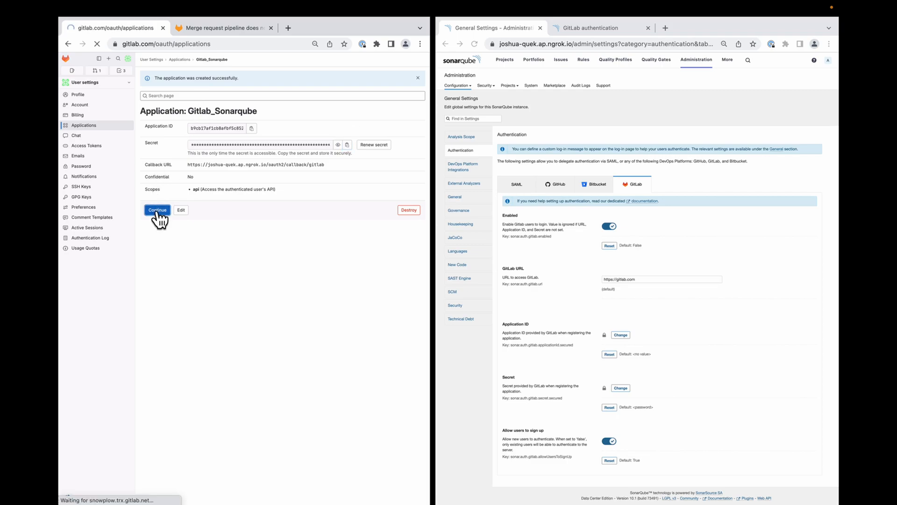
pyautogui.click(157, 210)
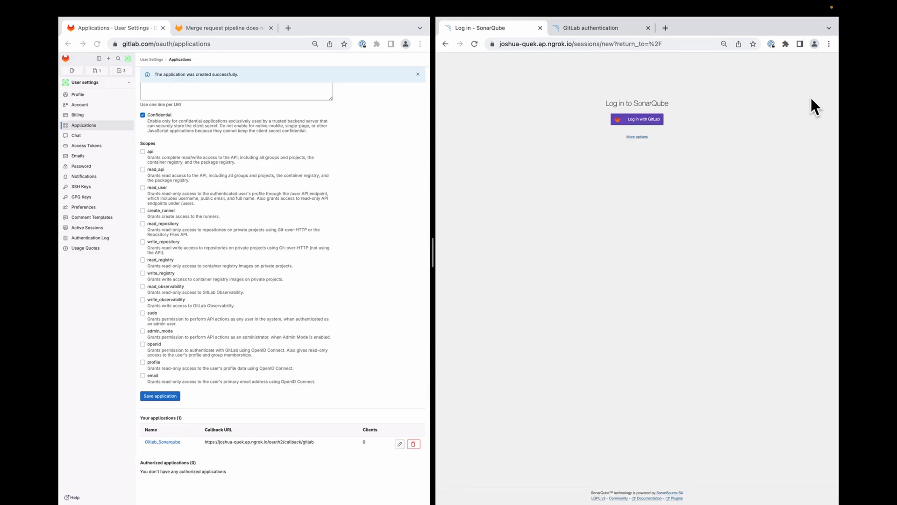
pyautogui.click(637, 136)
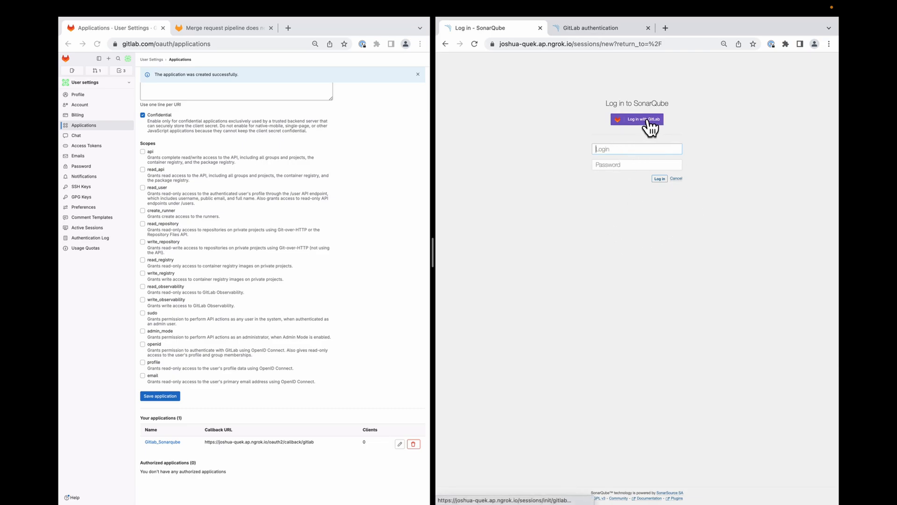
# Step: Log in to SonarQube with GitLab, authorizing the Gitlab_Sonarqube application
pyautogui.click(638, 120)
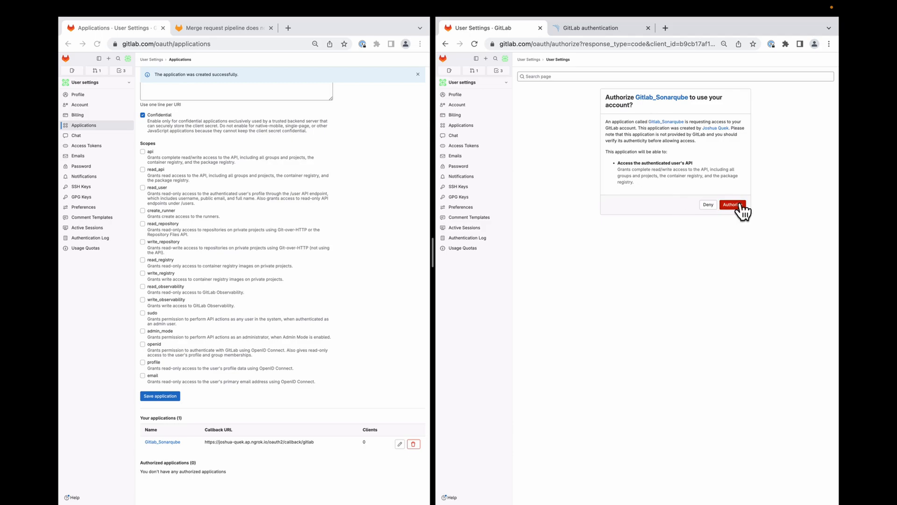
pyautogui.click(732, 204)
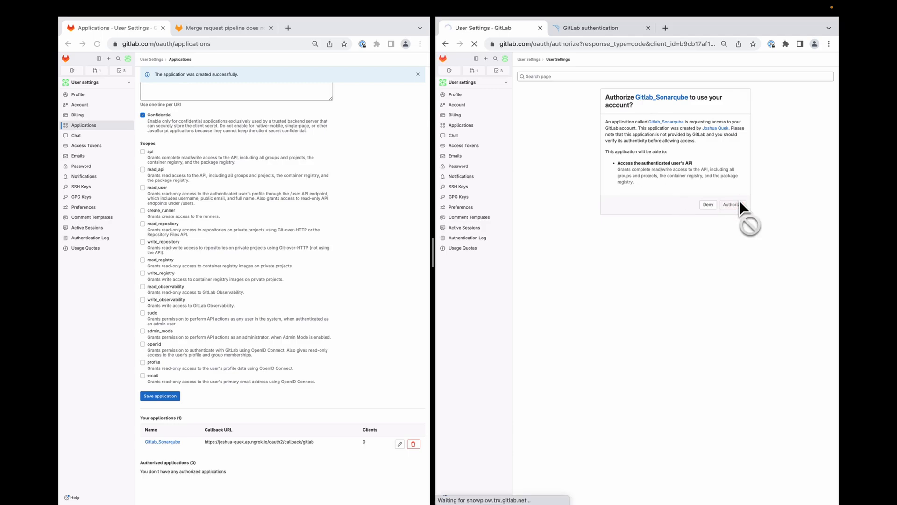
pyautogui.click(731, 205)
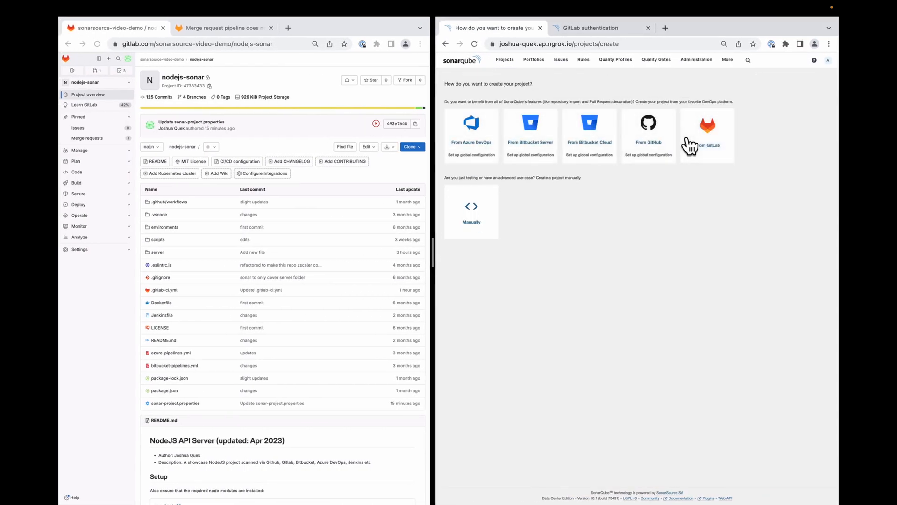
# Step: Import nodejs-sonar from GitLab with the global new-code setting and choose GitLab CI analysis
pyautogui.click(707, 131)
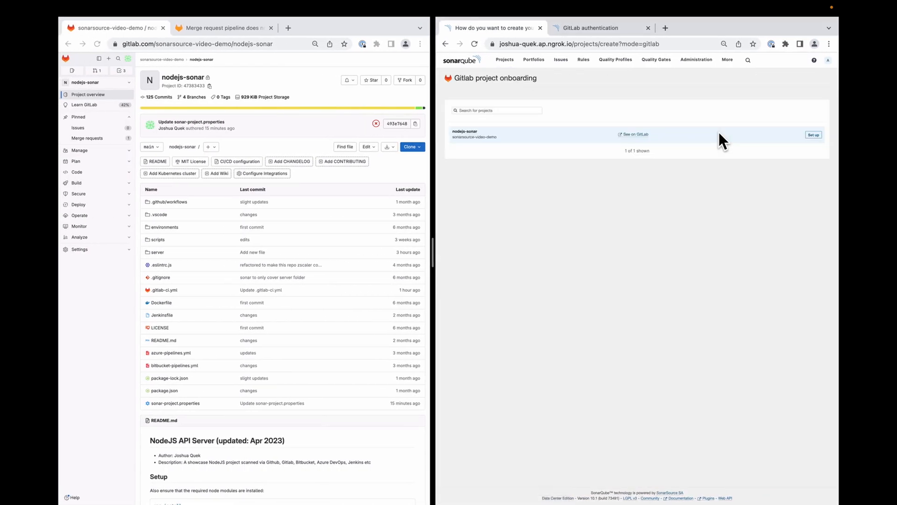
pyautogui.moveTo(176, 270)
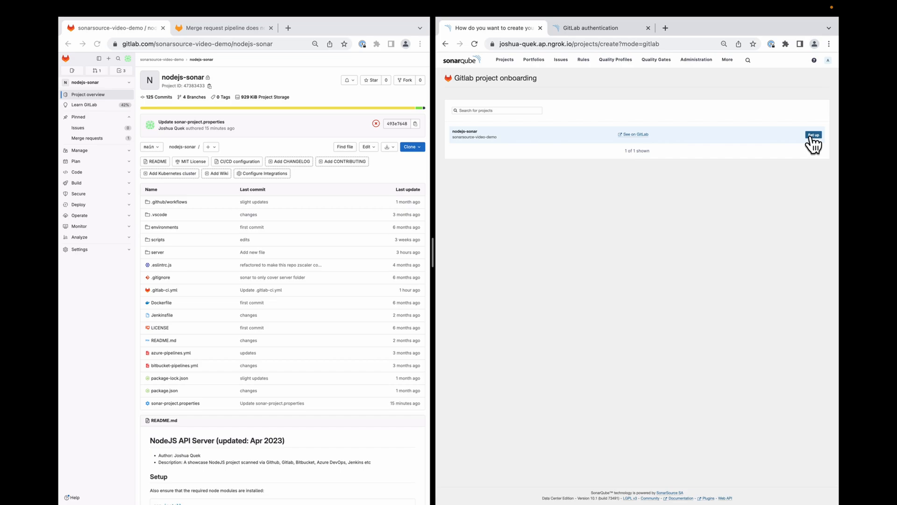
pyautogui.click(813, 136)
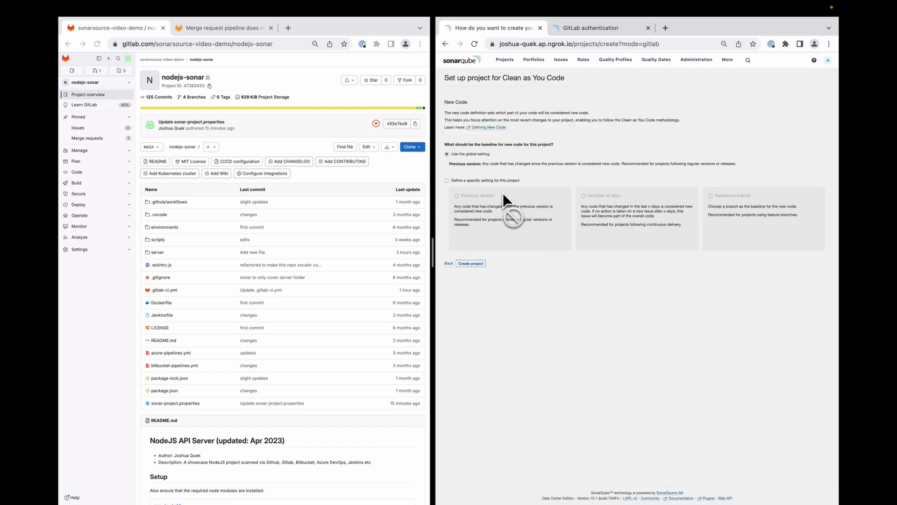
pyautogui.click(471, 263)
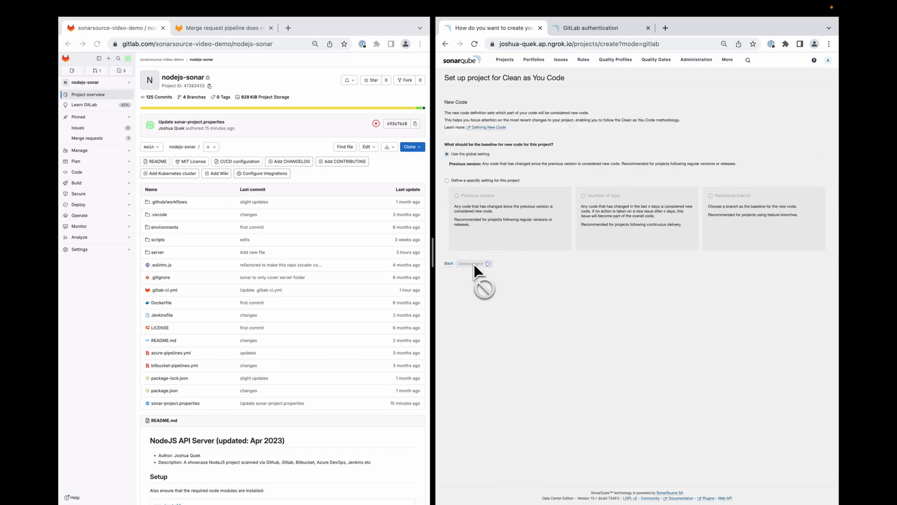
pyautogui.click(470, 263)
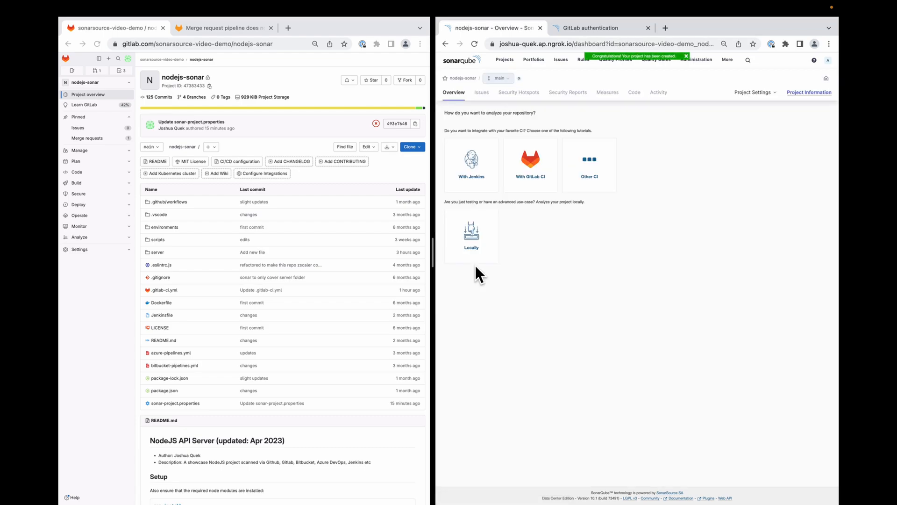
pyautogui.moveTo(541, 166)
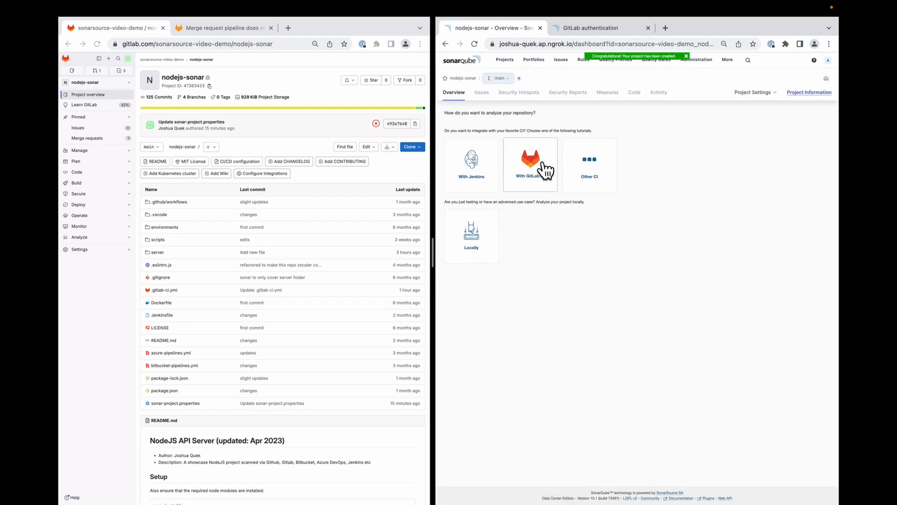
pyautogui.click(530, 164)
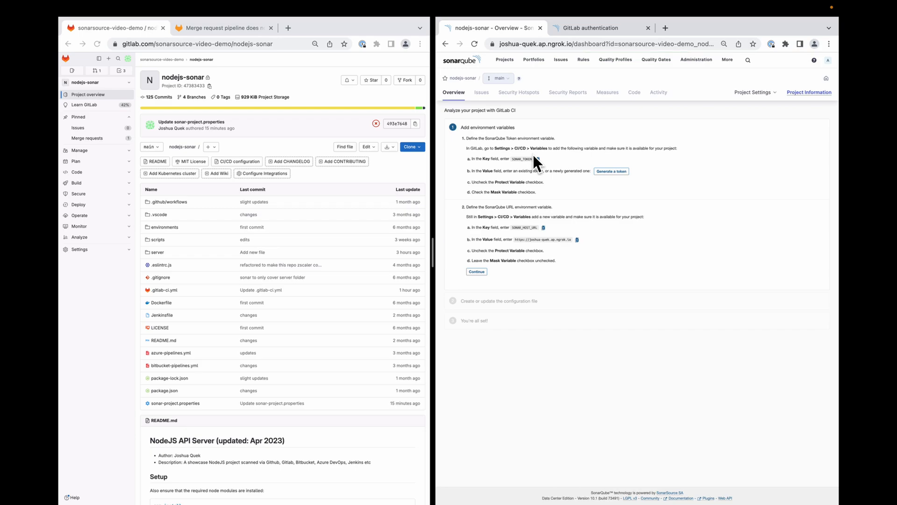
pyautogui.moveTo(101, 262)
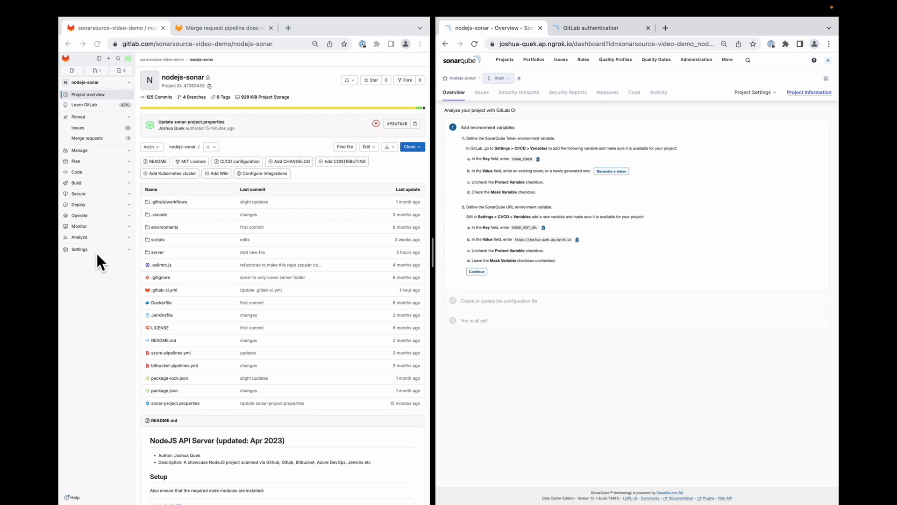
# Step: Go to nodejs-sonar's CI/CD settings, expand Variables and start adding a variable
pyautogui.click(79, 249)
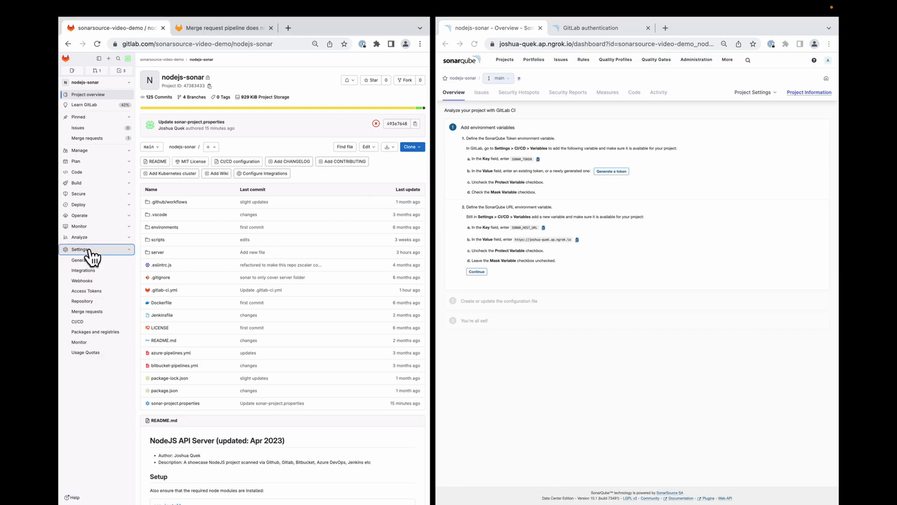
pyautogui.moveTo(94, 307)
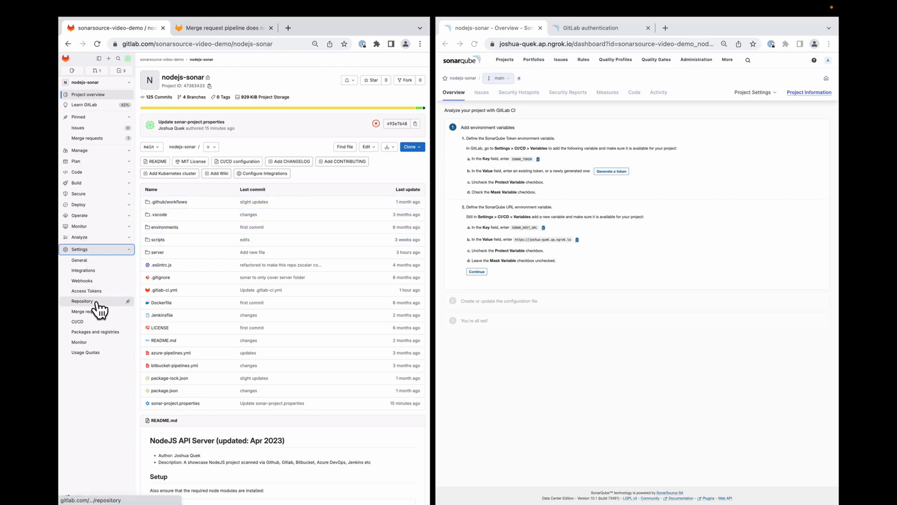
pyautogui.click(77, 321)
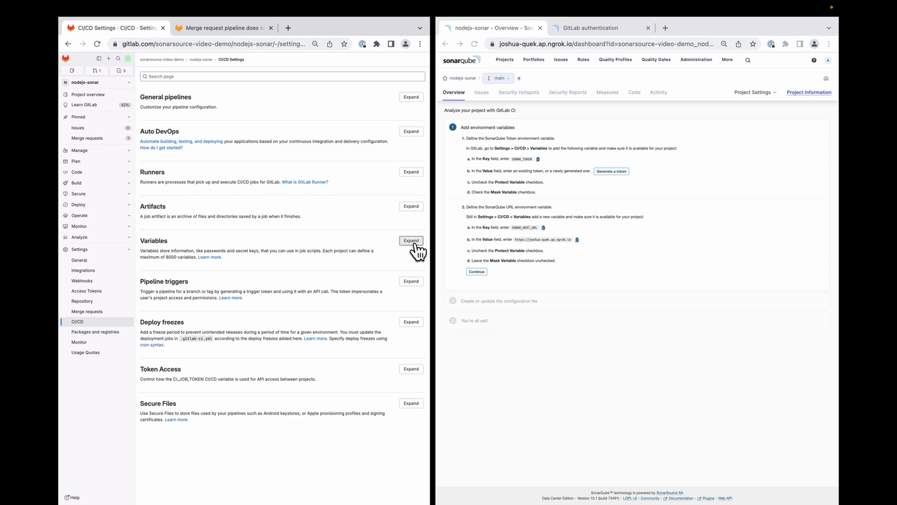
pyautogui.click(410, 240)
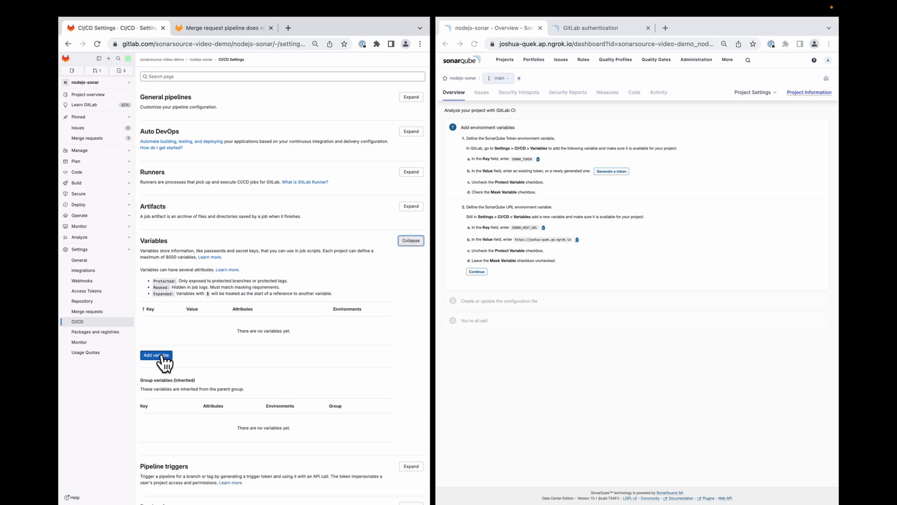
pyautogui.click(156, 354)
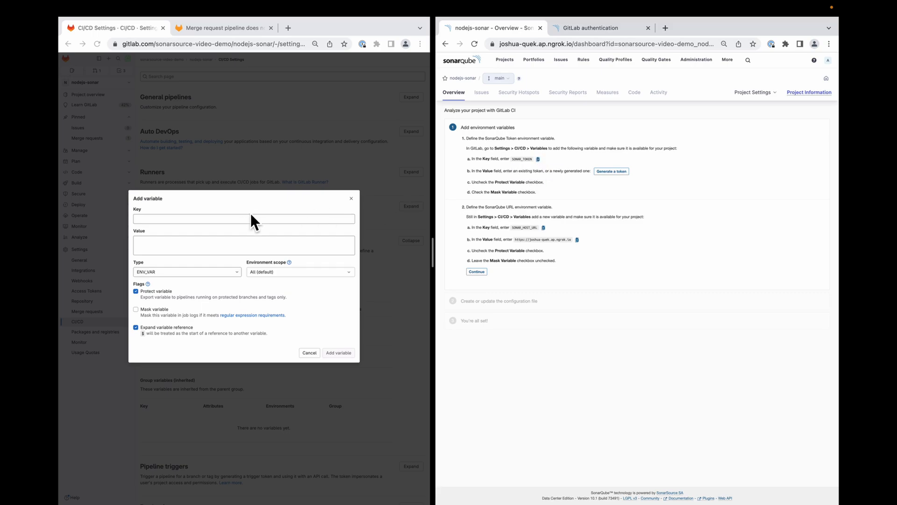
# Step: Name the variable SONAR_TOKEN and fill it with a newly generated SonarQube project token
pyautogui.write('SONAR_TOKEN')
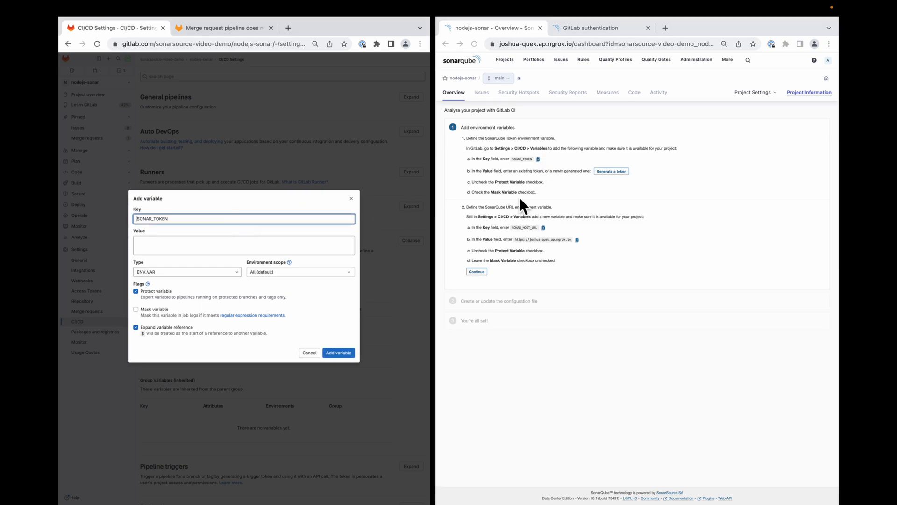
pyautogui.click(611, 171)
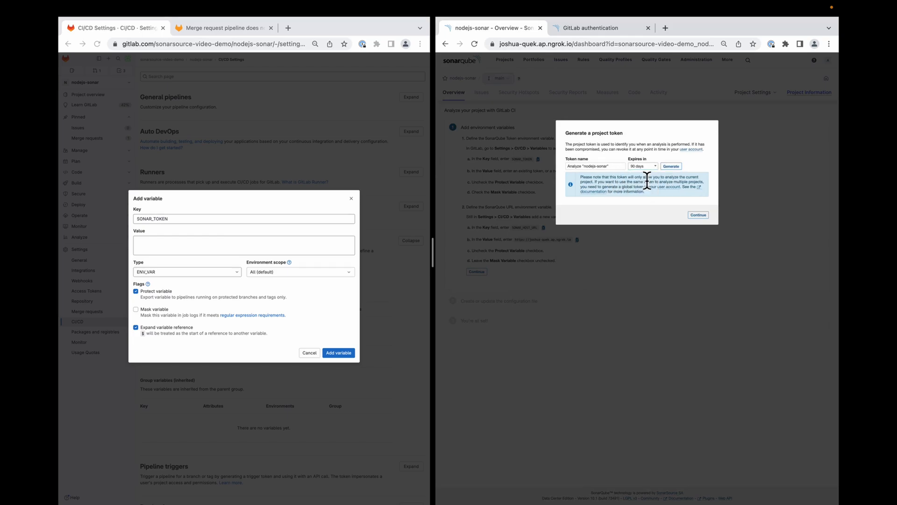
pyautogui.click(672, 166)
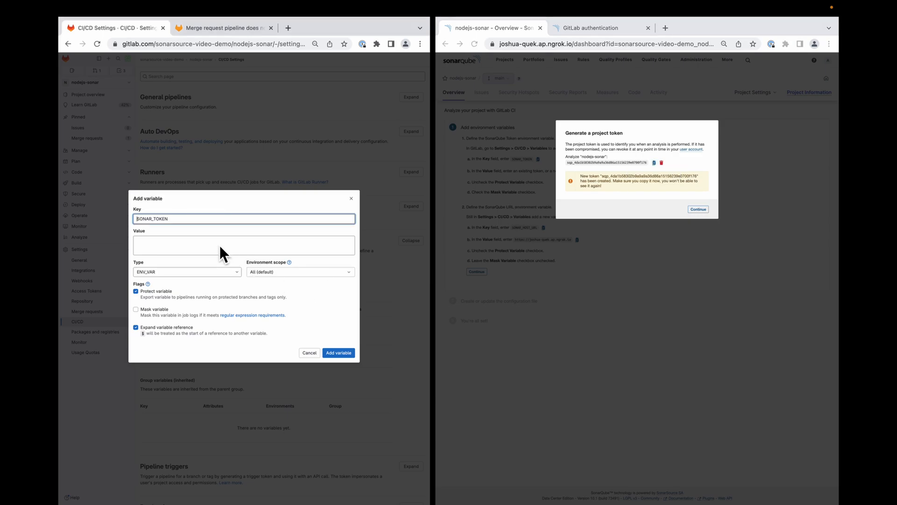
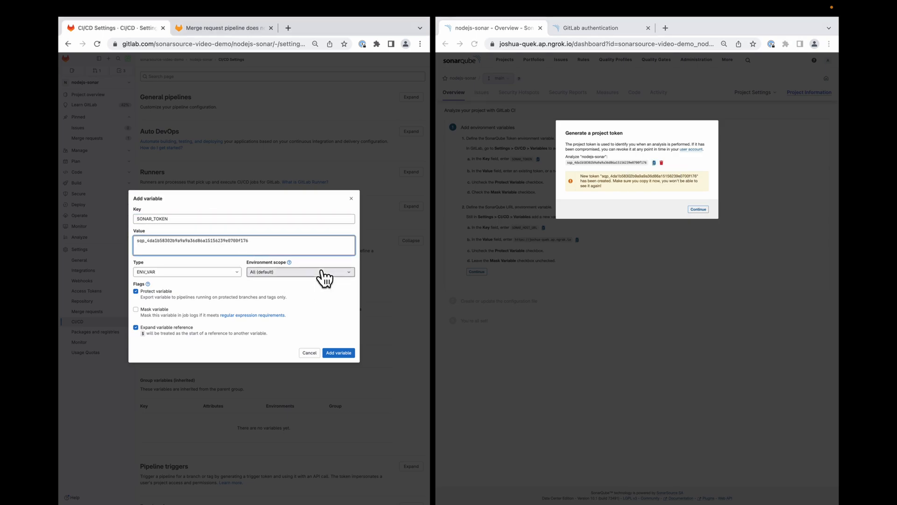
pyautogui.click(698, 209)
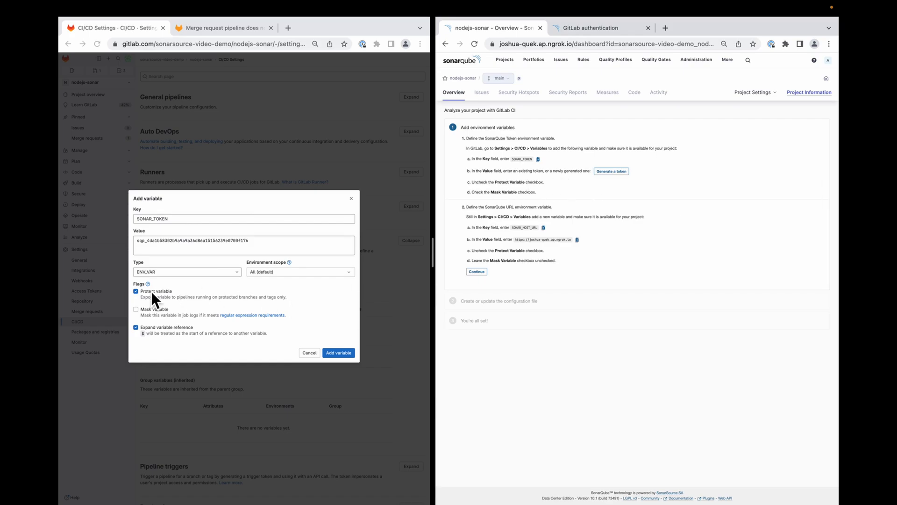
# Step: Make SONAR_TOKEN unprotected and masked, then add the variable
pyautogui.click(135, 290)
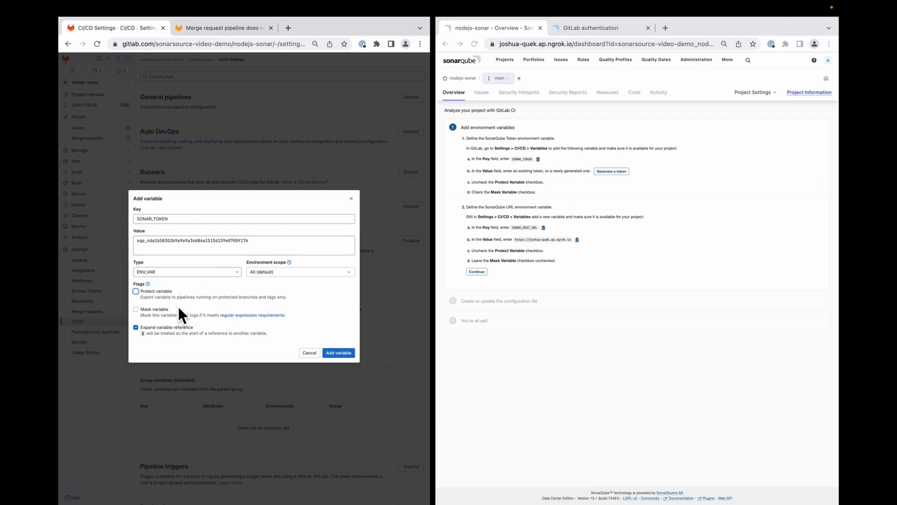
pyautogui.click(135, 309)
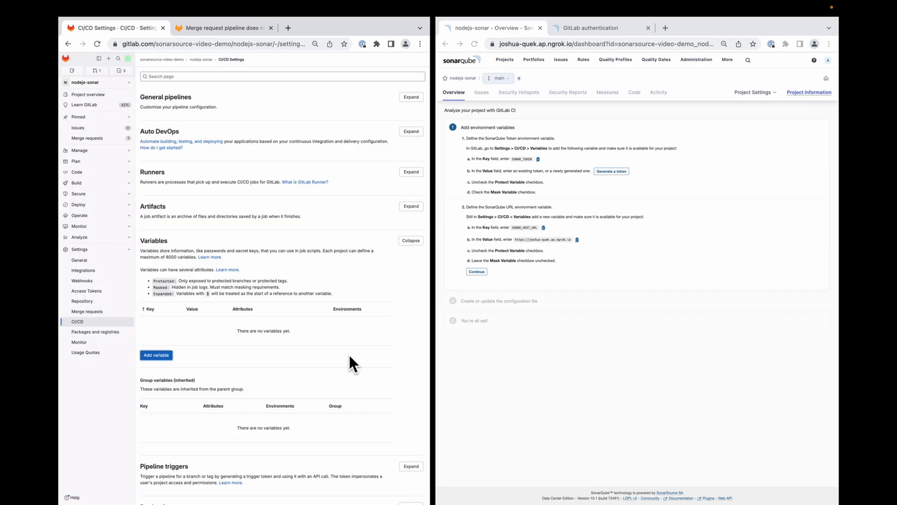
pyautogui.click(156, 354)
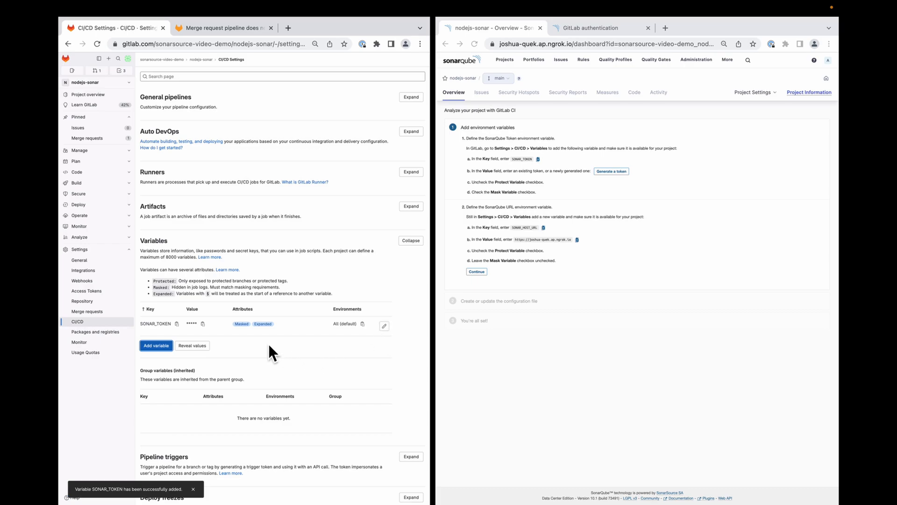
pyautogui.click(156, 345)
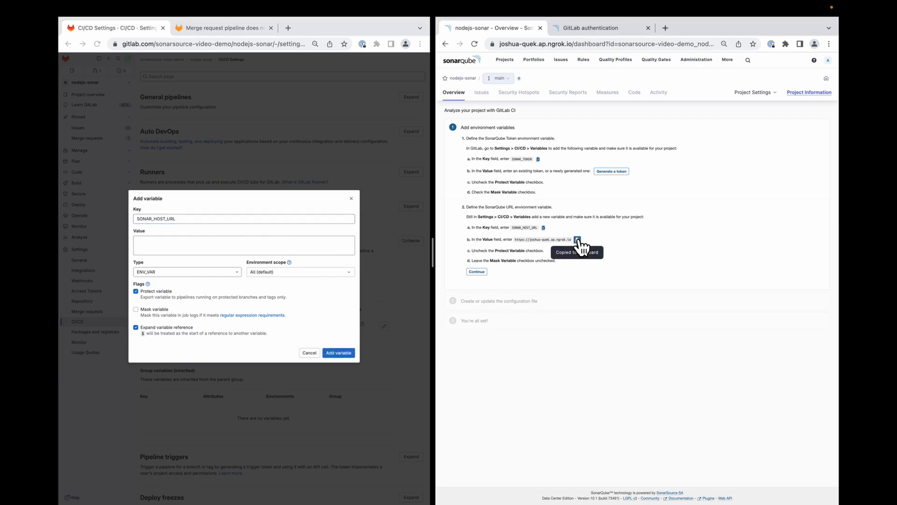
pyautogui.write('https://joshua-quek.ap.ngrok.io')
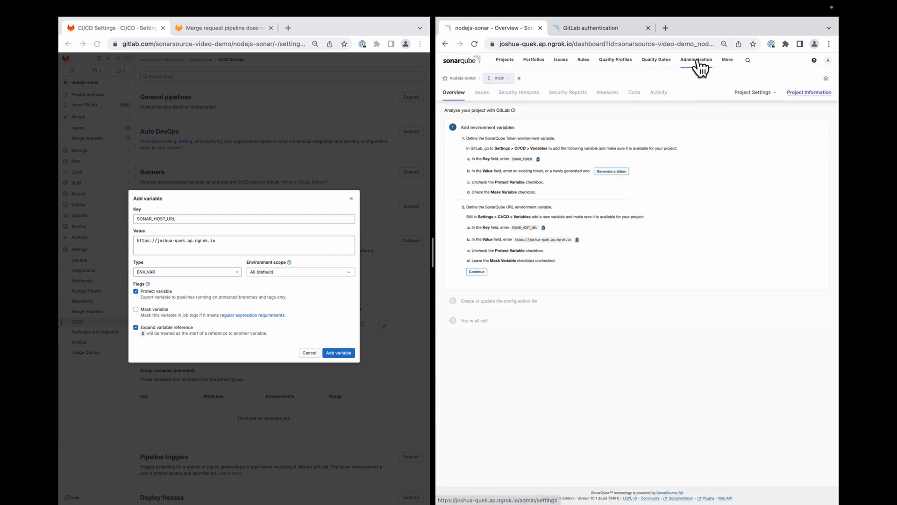
pyautogui.moveTo(227, 302)
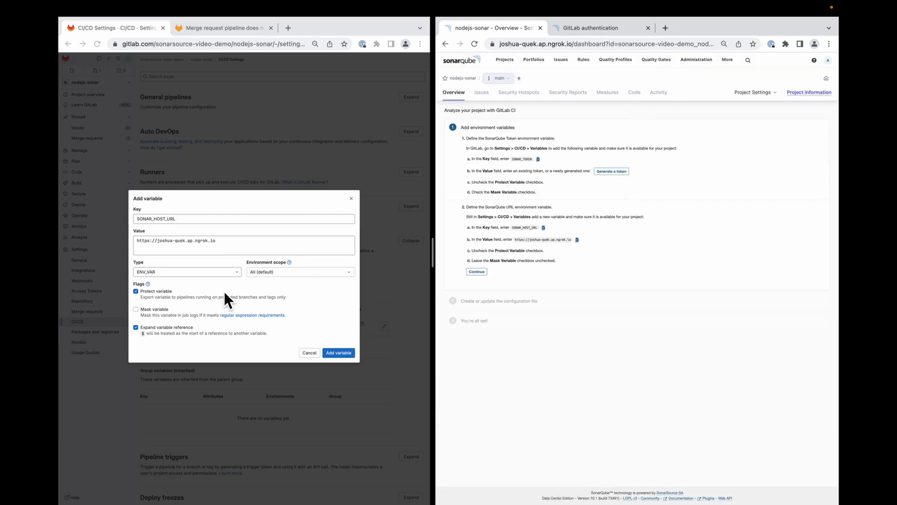
pyautogui.click(136, 291)
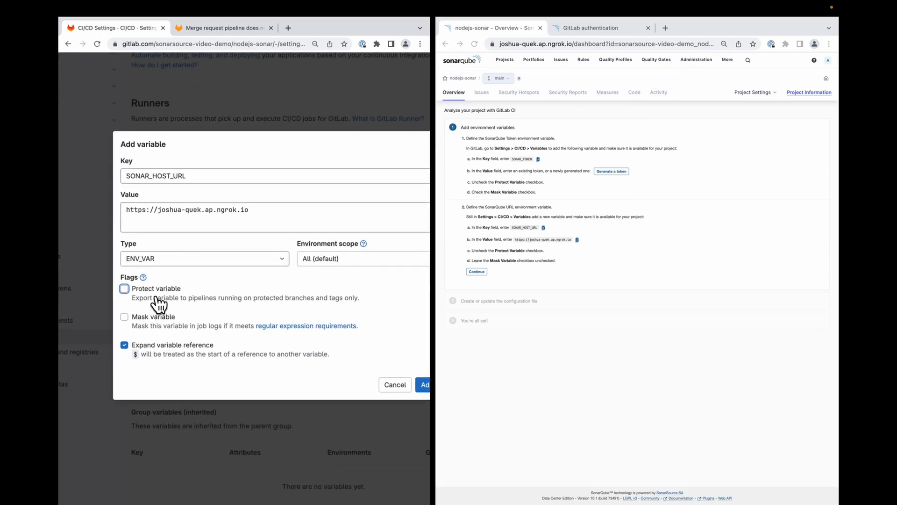
pyautogui.moveTo(172, 311)
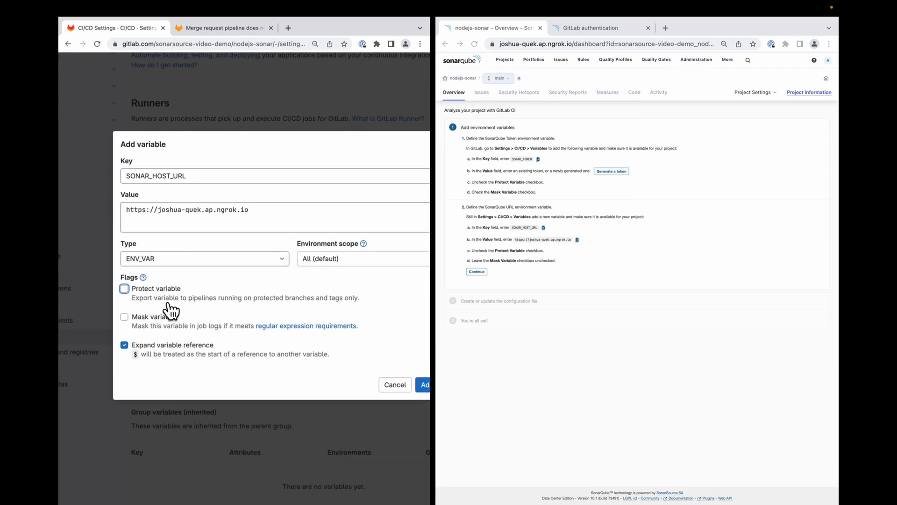
pyautogui.moveTo(167, 300)
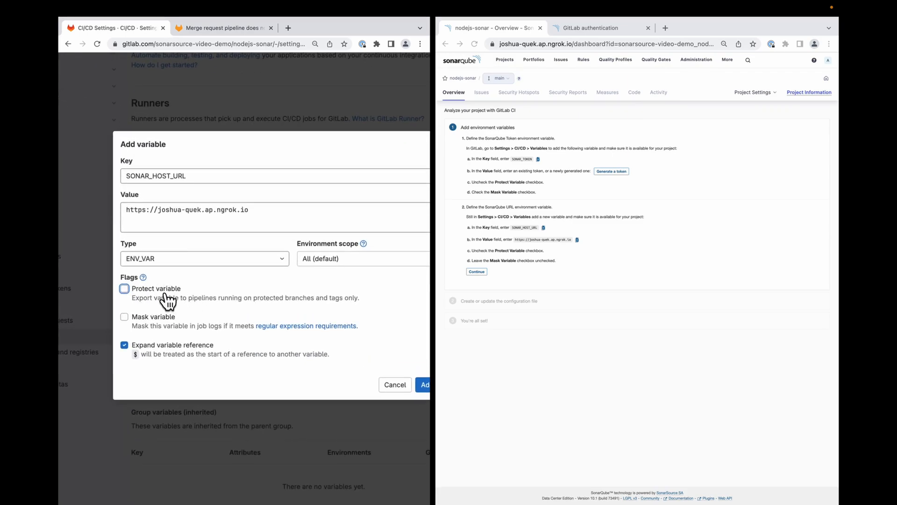
pyautogui.click(124, 322)
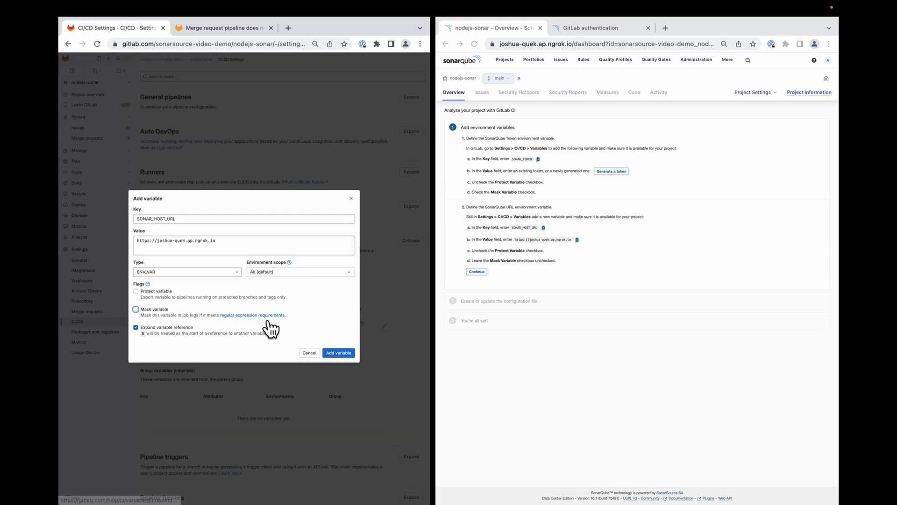
pyautogui.moveTo(339, 366)
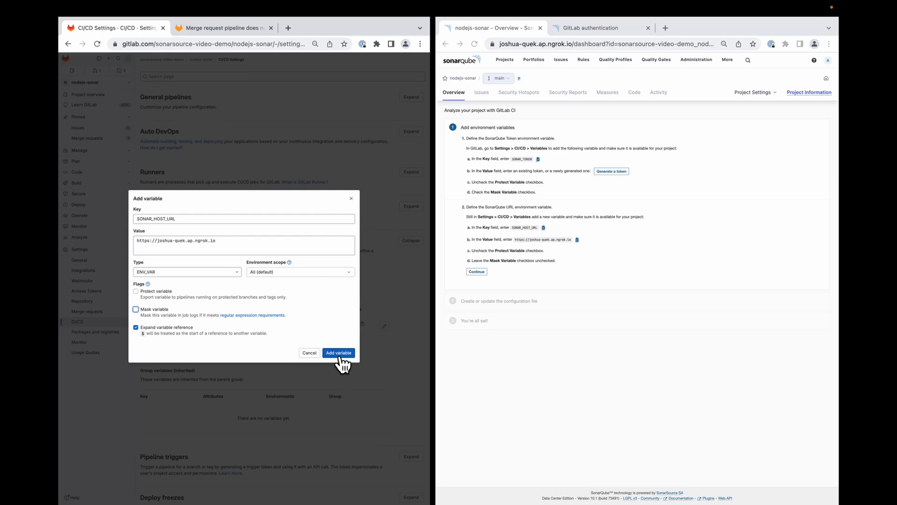
pyautogui.moveTo(229, 278)
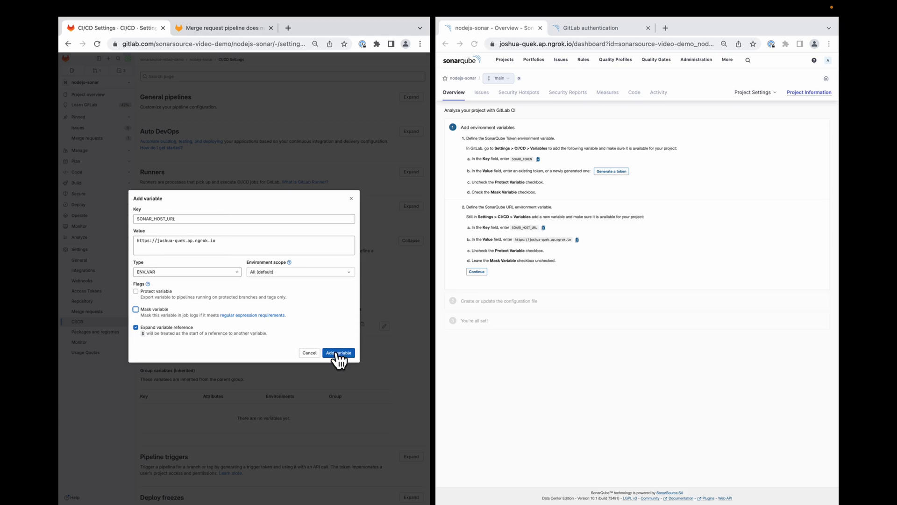
pyautogui.click(339, 352)
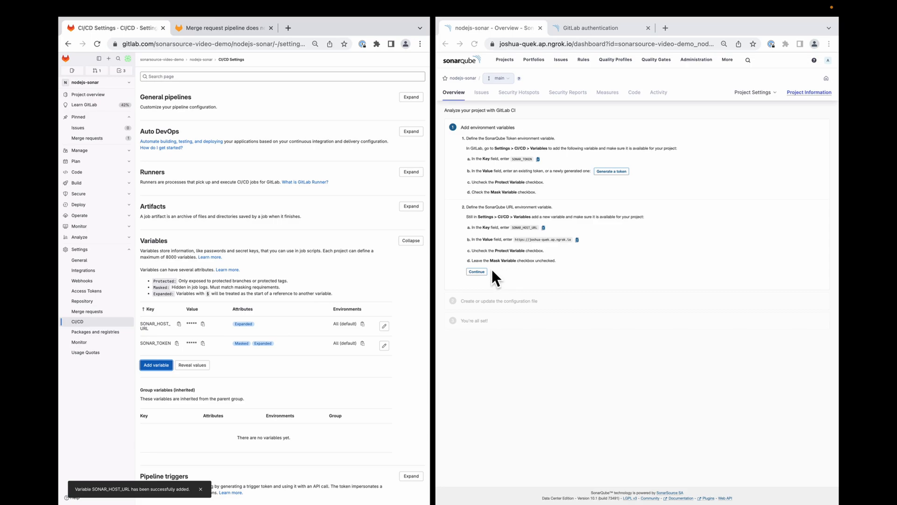
# Step: Continue to the configuration-file step and choose the Other (JS, TS, Go, Python, PHP) build type
pyautogui.click(476, 272)
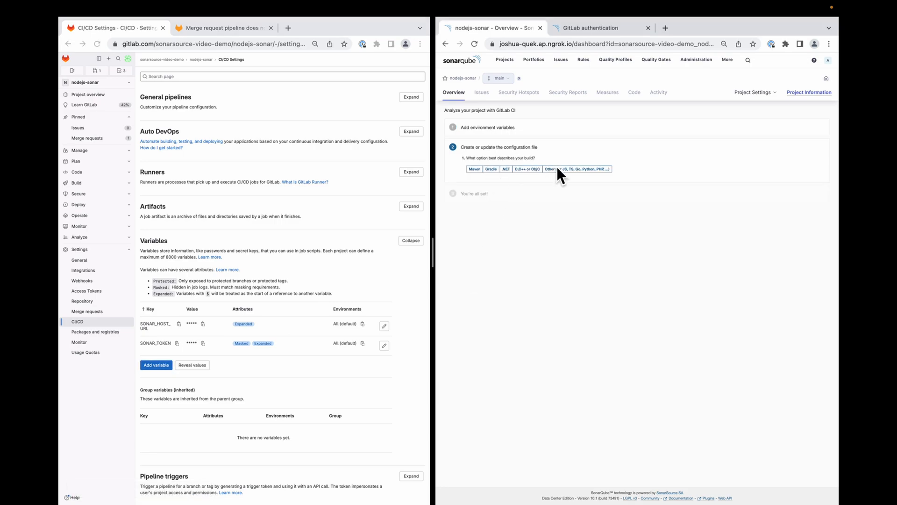
pyautogui.click(576, 168)
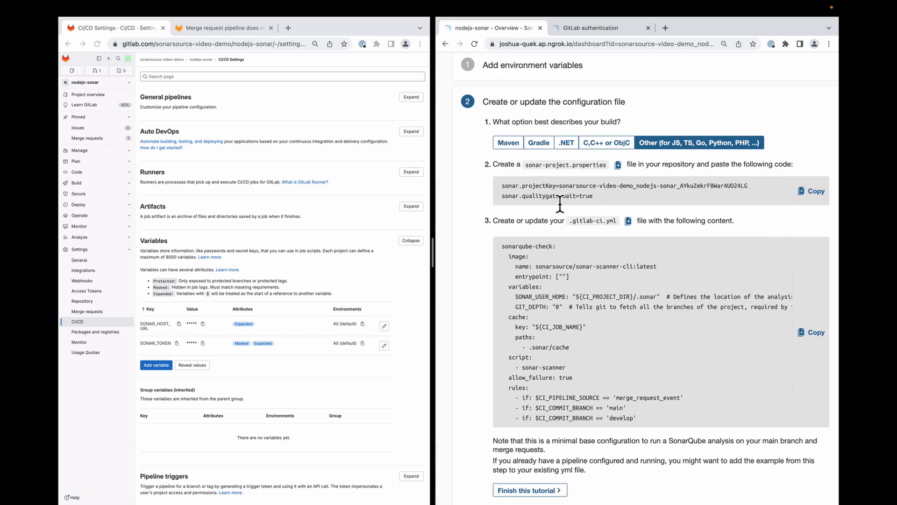
pyautogui.moveTo(568, 165)
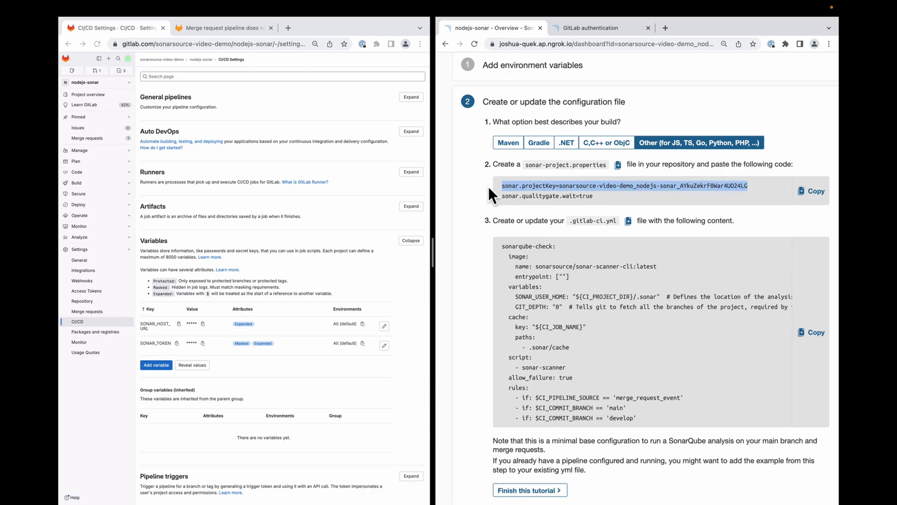
pyautogui.moveTo(88, 98)
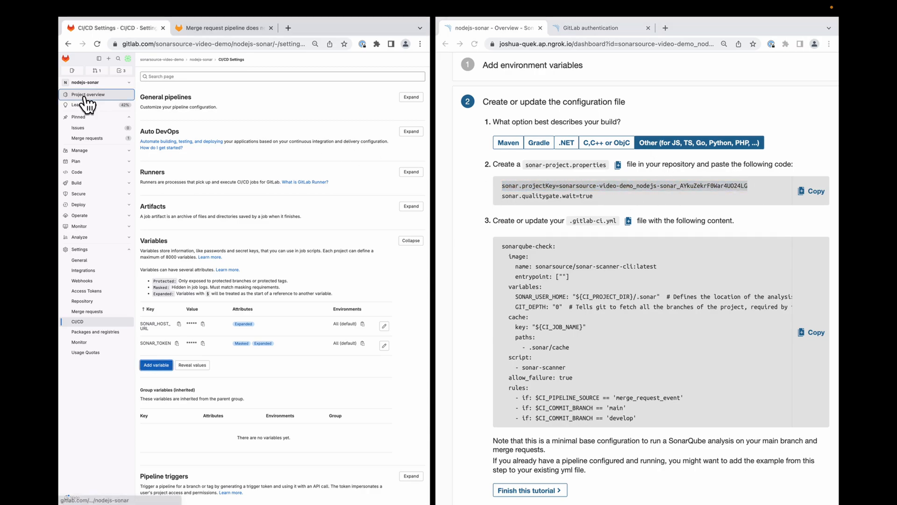
# Step: Edit sonar-project.properties as a single file, replace the projectKey with the SonarQube key and commit to main
pyautogui.click(87, 95)
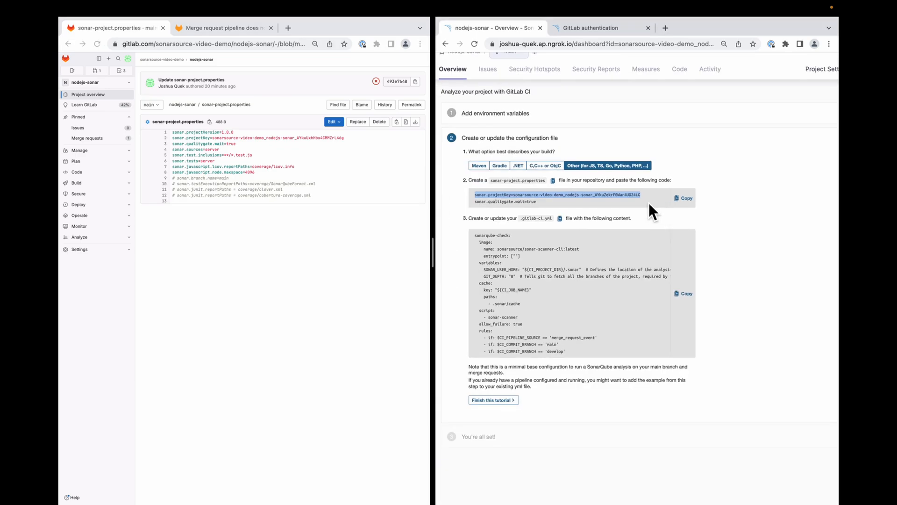
pyautogui.click(333, 121)
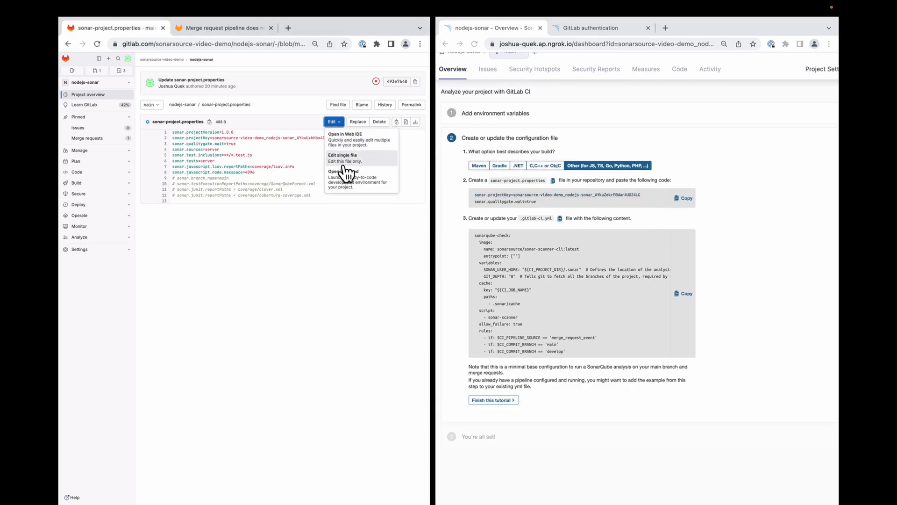
pyautogui.click(342, 155)
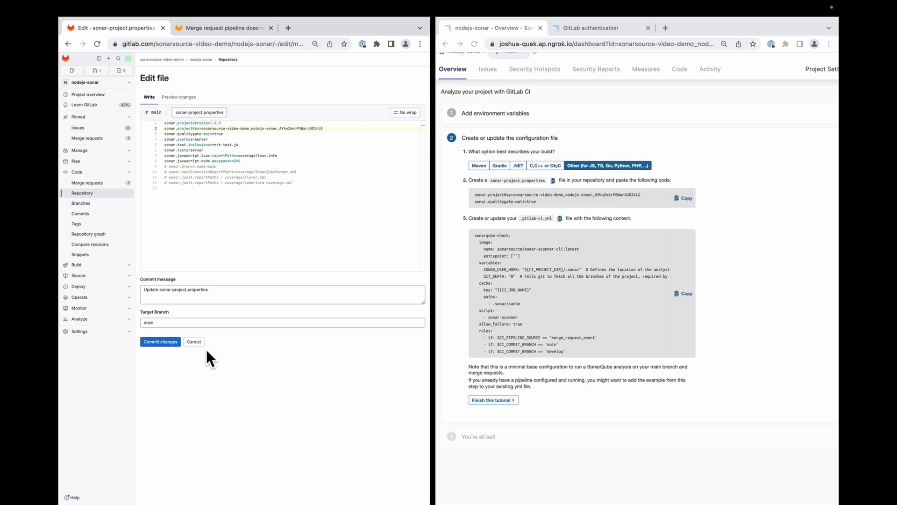
pyautogui.click(159, 342)
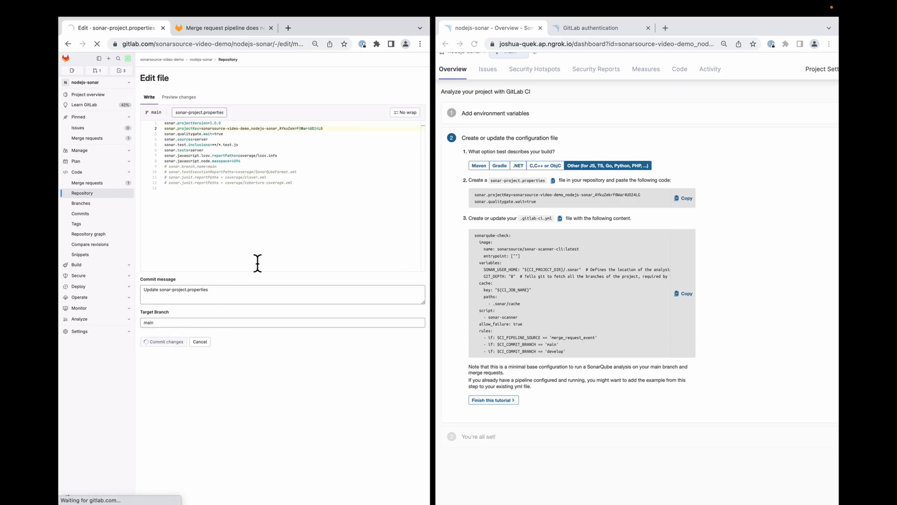
pyautogui.click(163, 341)
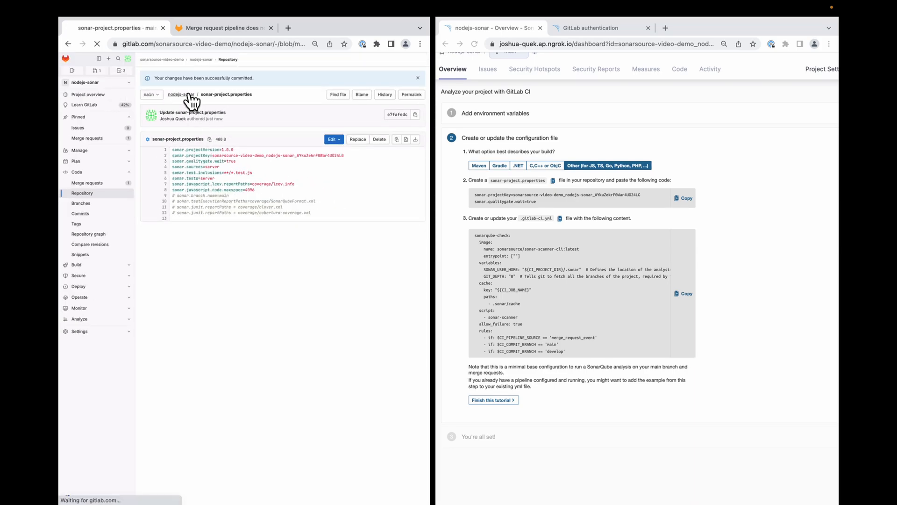
# Step: Review the .gitlab-ci.yml scanner job, finish the SonarQube tutorial and go to the sonarscanner_run job
pyautogui.click(181, 94)
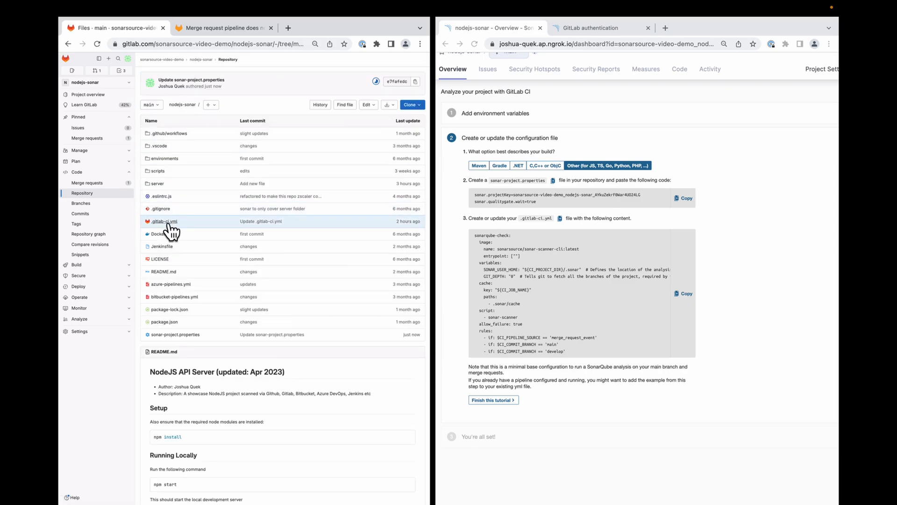
pyautogui.click(163, 221)
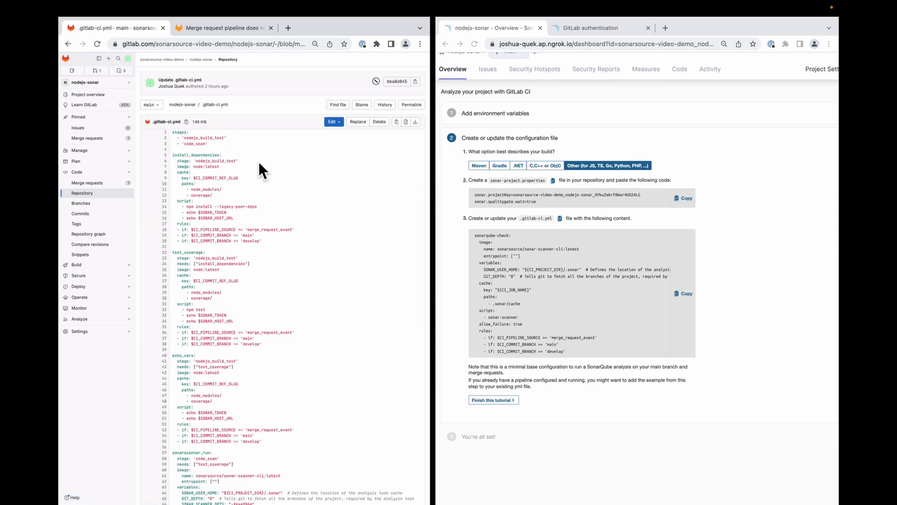
pyautogui.scroll(-3)
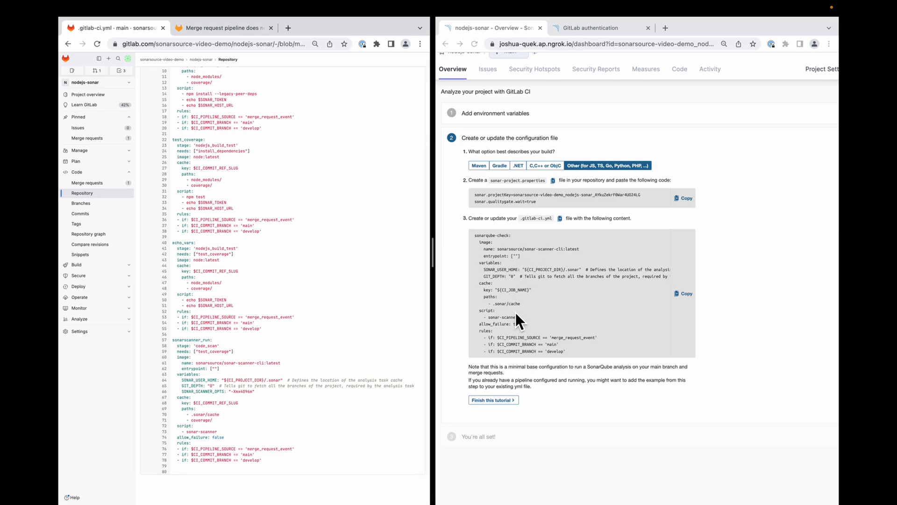
pyautogui.click(493, 400)
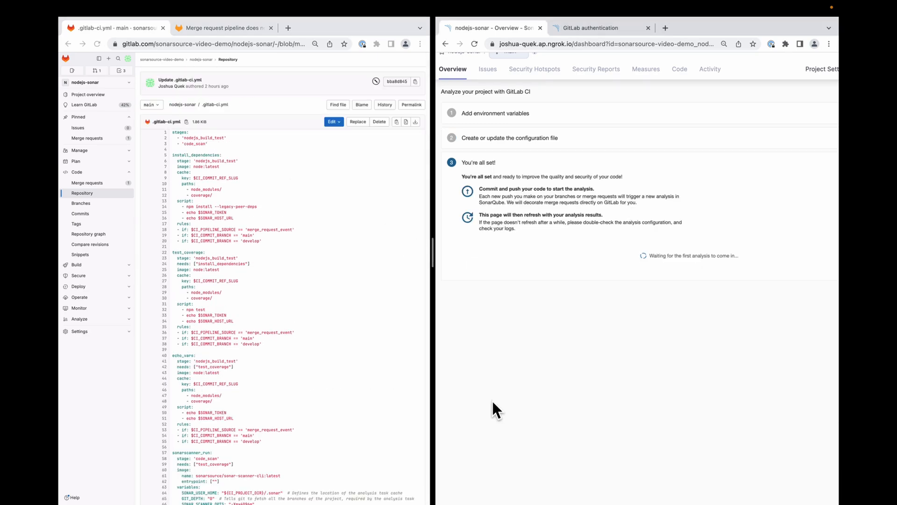
pyautogui.click(80, 193)
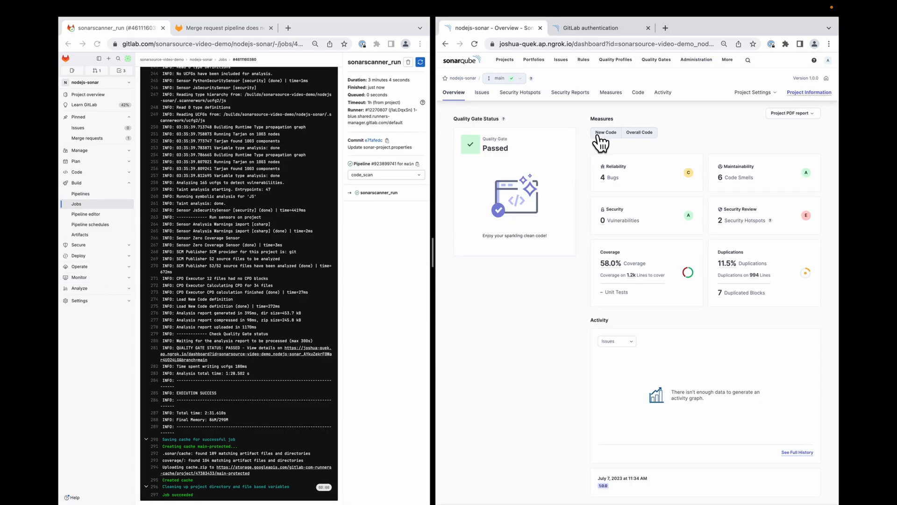
pyautogui.click(606, 132)
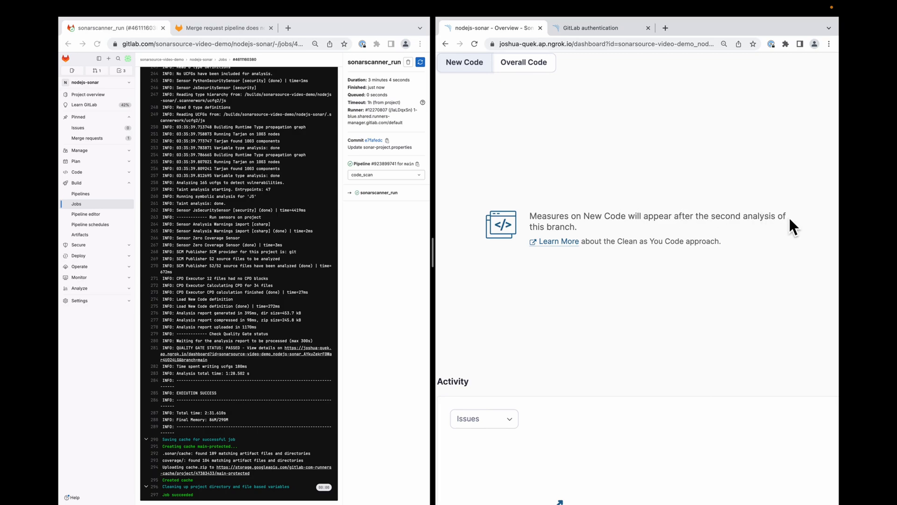
pyautogui.moveTo(593, 337)
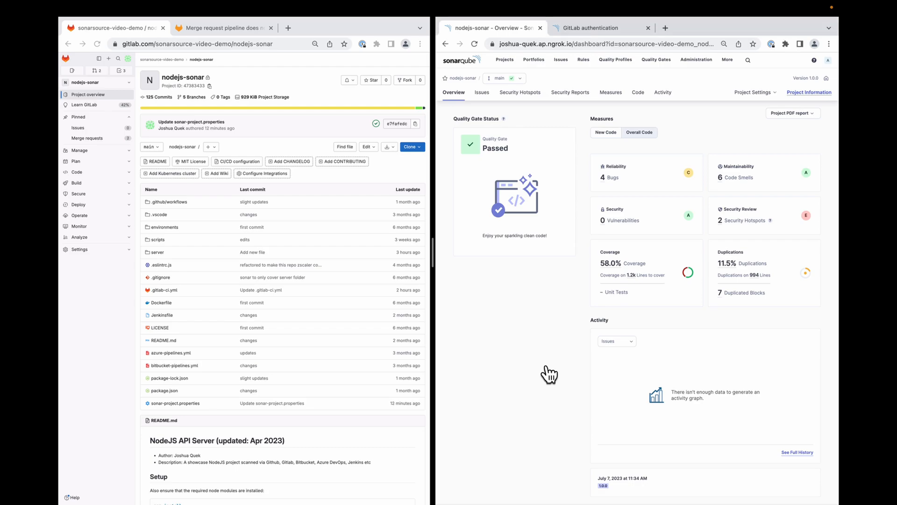
pyautogui.moveTo(490, 305)
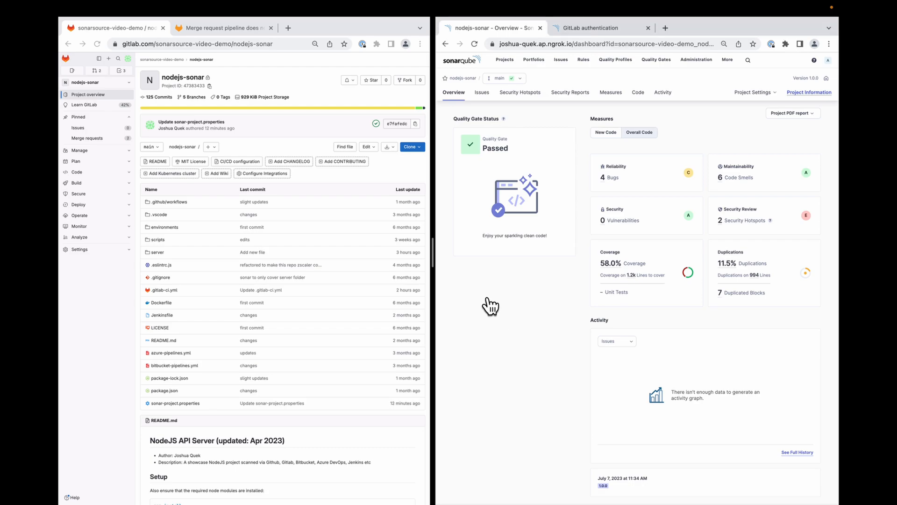
pyautogui.moveTo(363, 197)
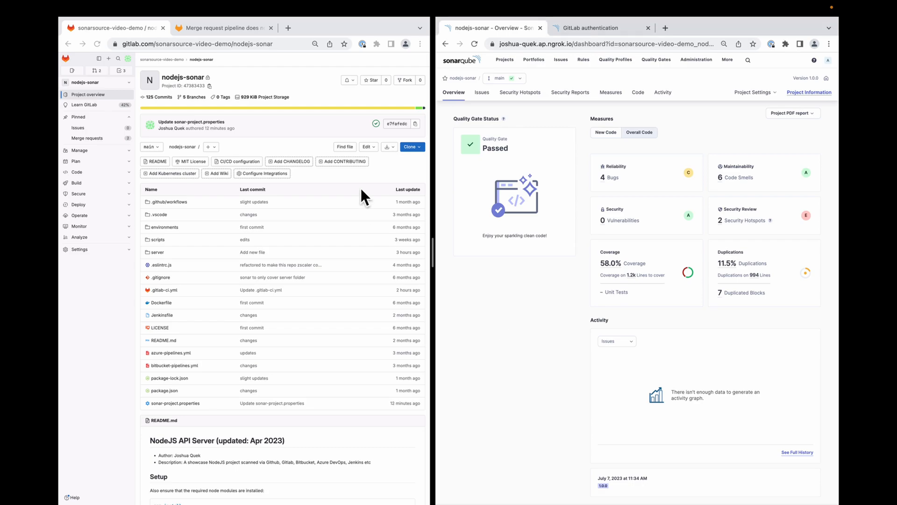
pyautogui.moveTo(87, 185)
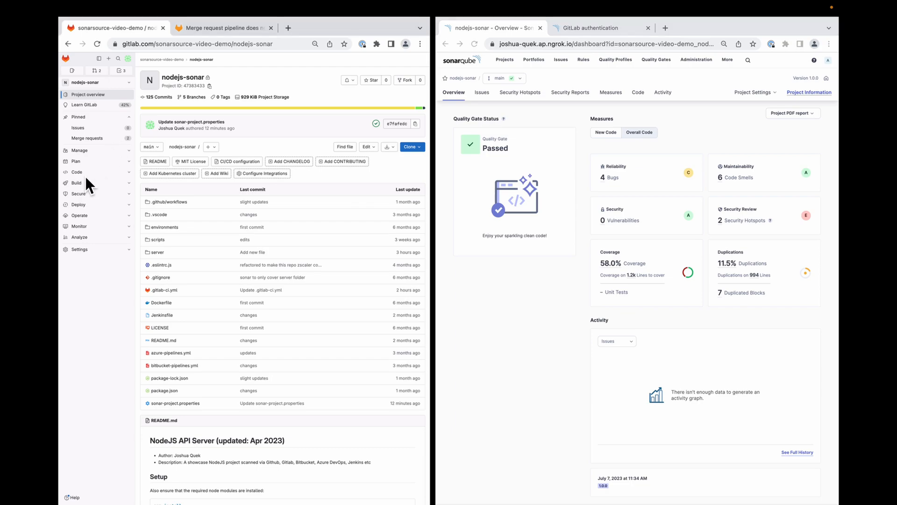
# Step: Create branch branch-pr-demo from main via Code > Branches
pyautogui.click(80, 203)
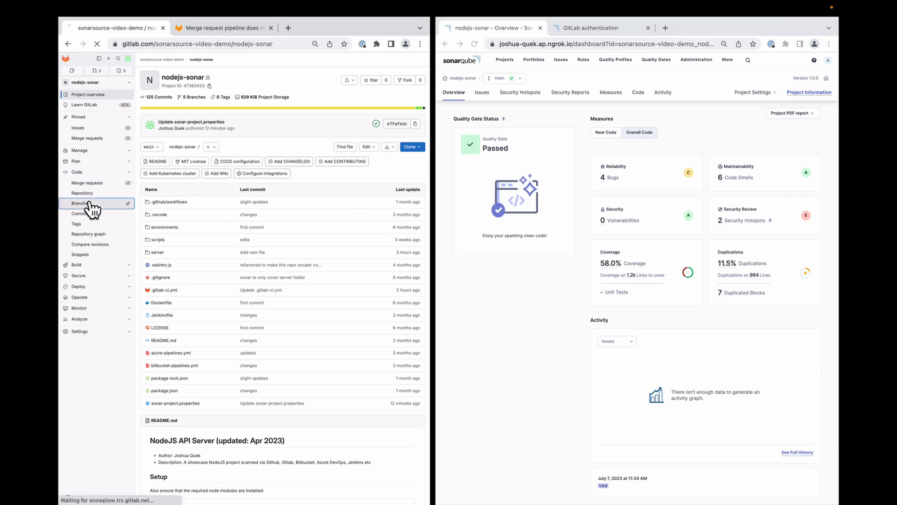
pyautogui.click(80, 203)
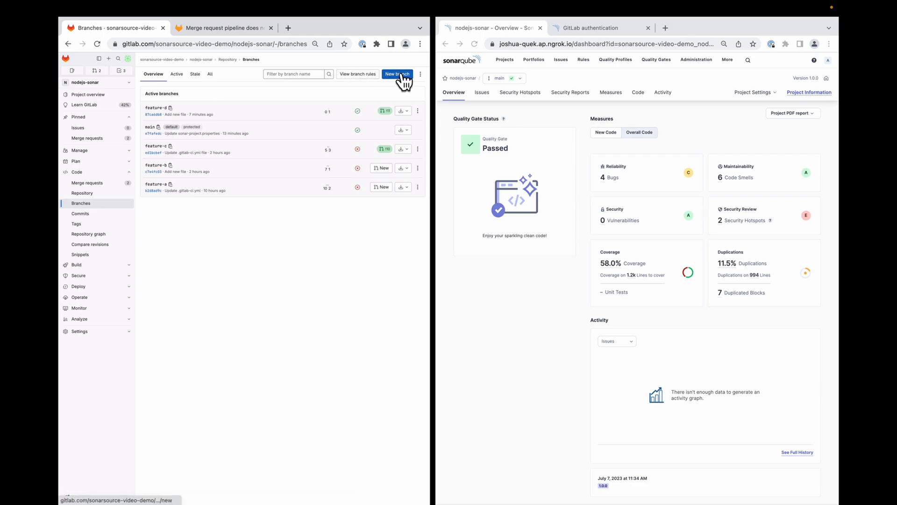
pyautogui.click(397, 73)
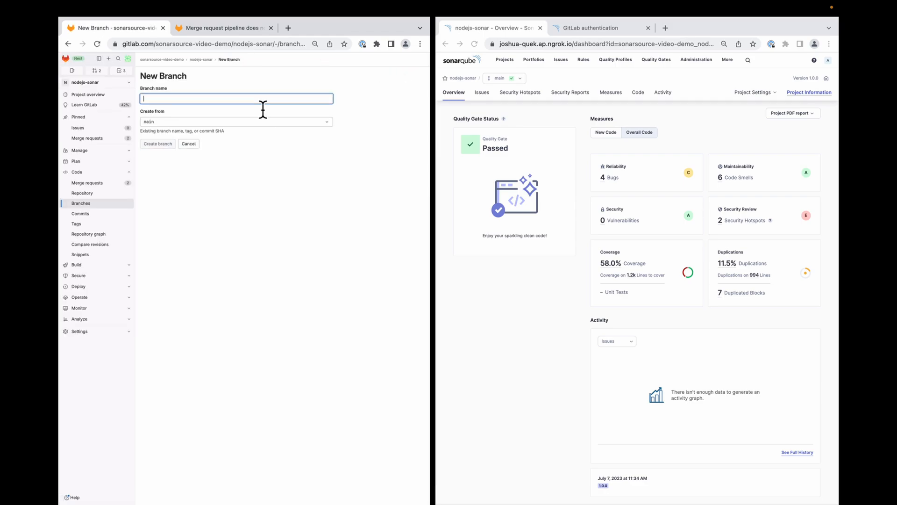
pyautogui.write('branch-pr-demo')
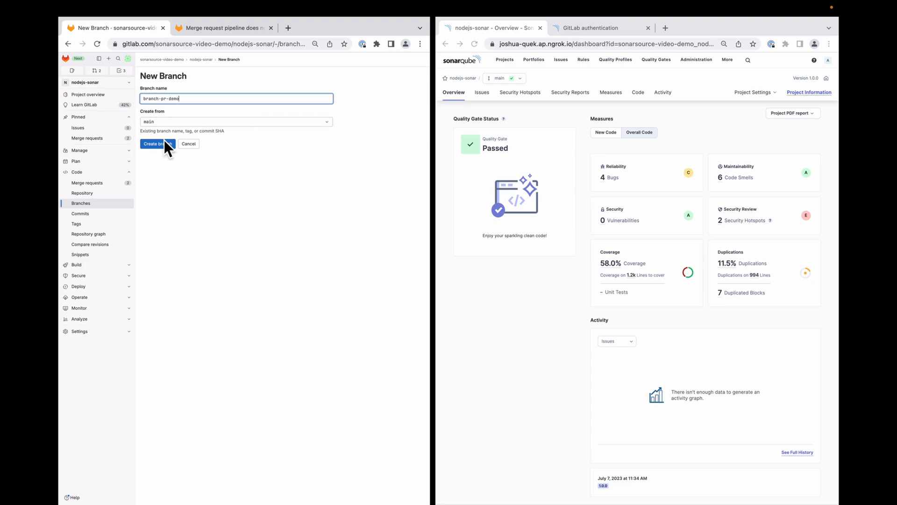
pyautogui.click(157, 143)
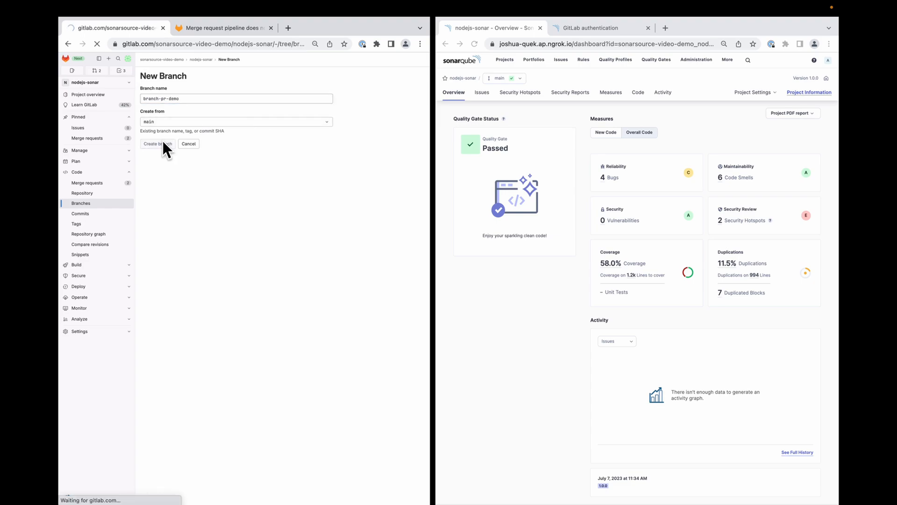
pyautogui.click(157, 144)
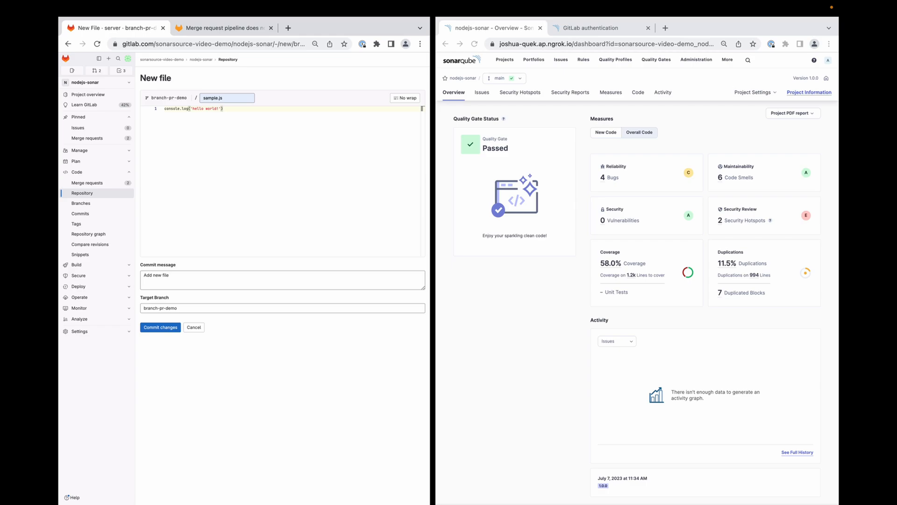
# Step: Commit the new sample.js Hello world file to branch-pr-demo and start a merge request
pyautogui.click(160, 327)
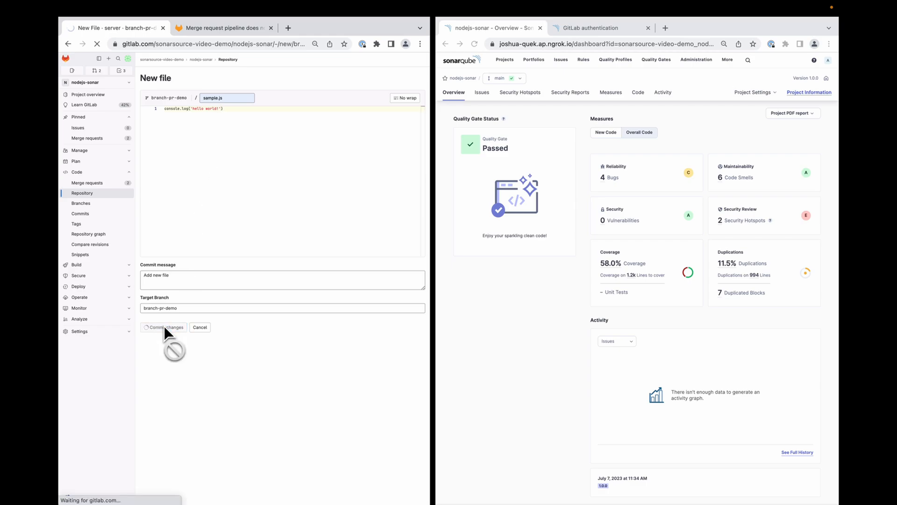
pyautogui.click(166, 327)
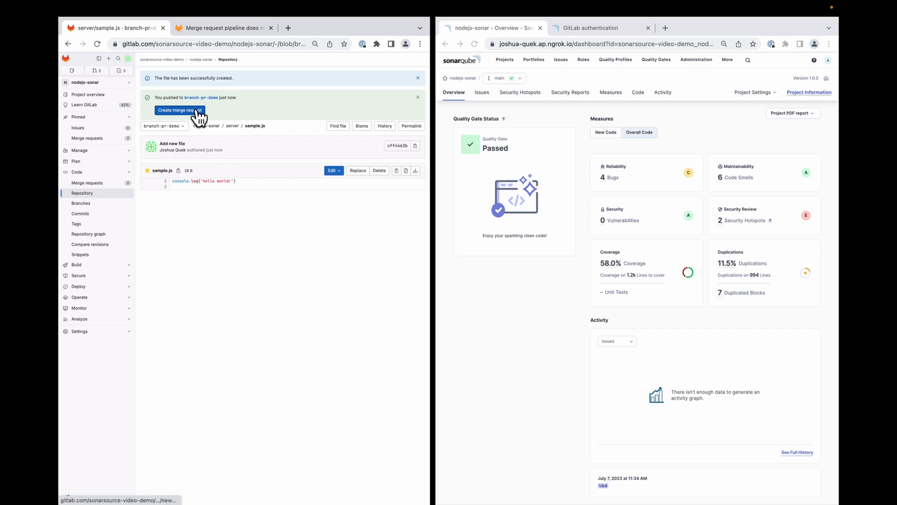
pyautogui.click(179, 110)
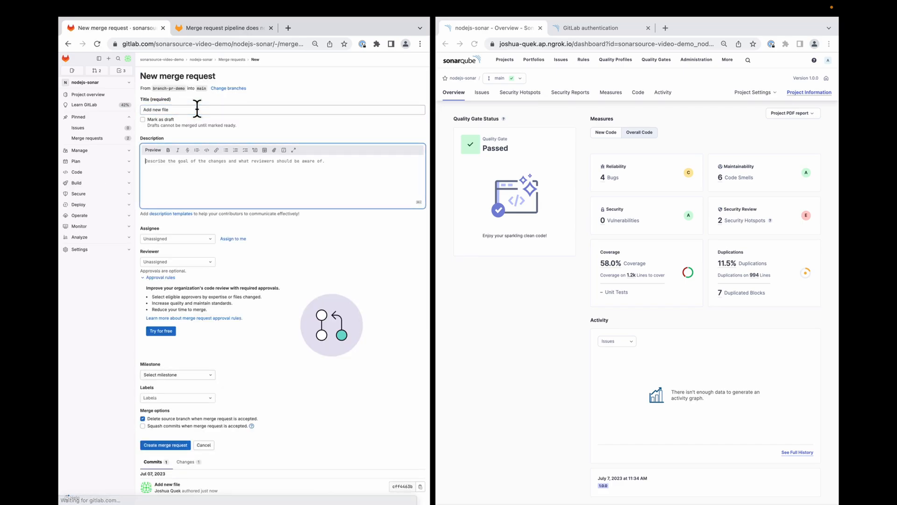
# Step: Describe the merge request as 'some changes', assign it to me and create it into main
pyautogui.click(207, 182)
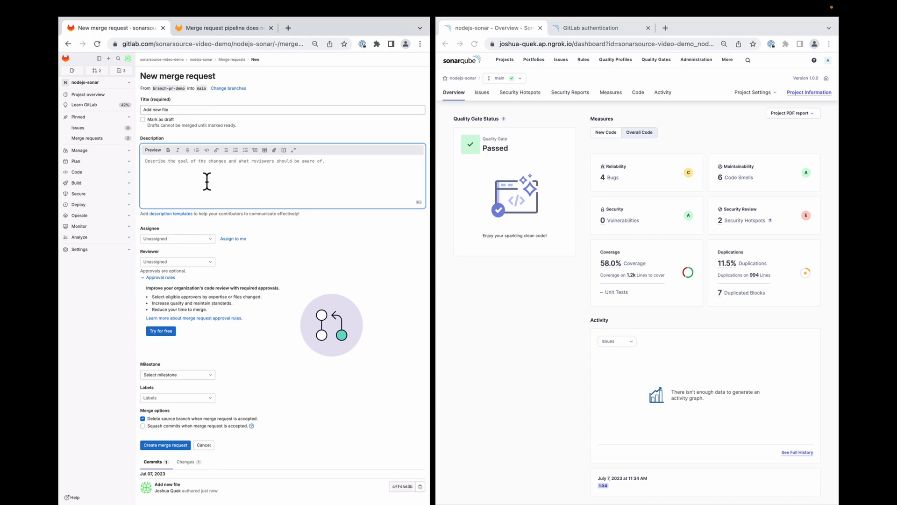
pyautogui.write('some changes')
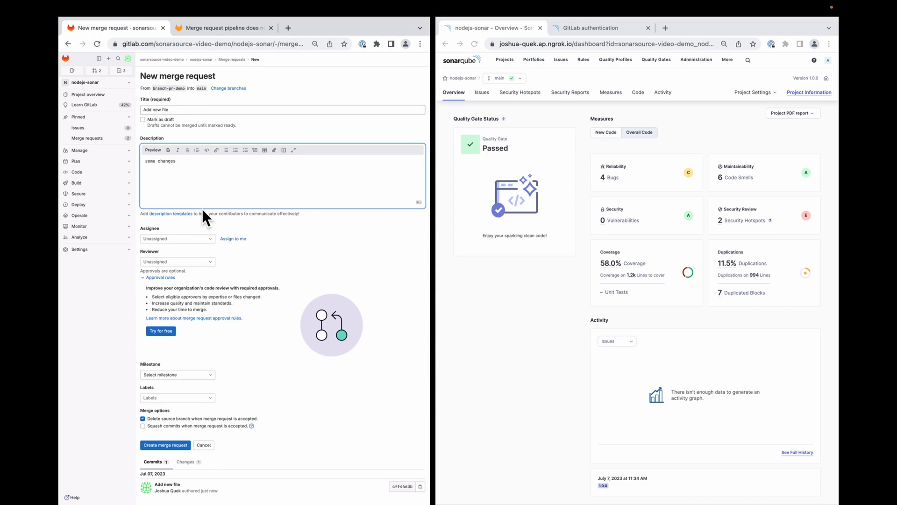
pyautogui.click(233, 238)
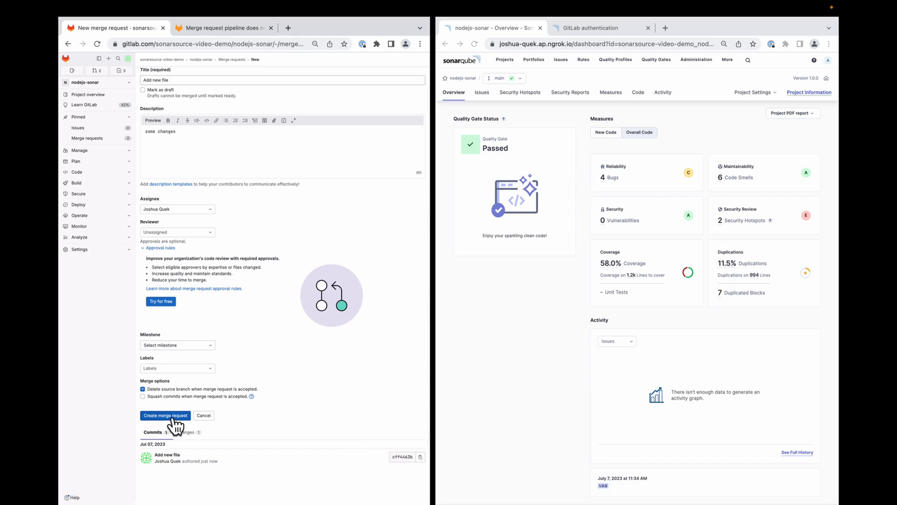
pyautogui.click(165, 415)
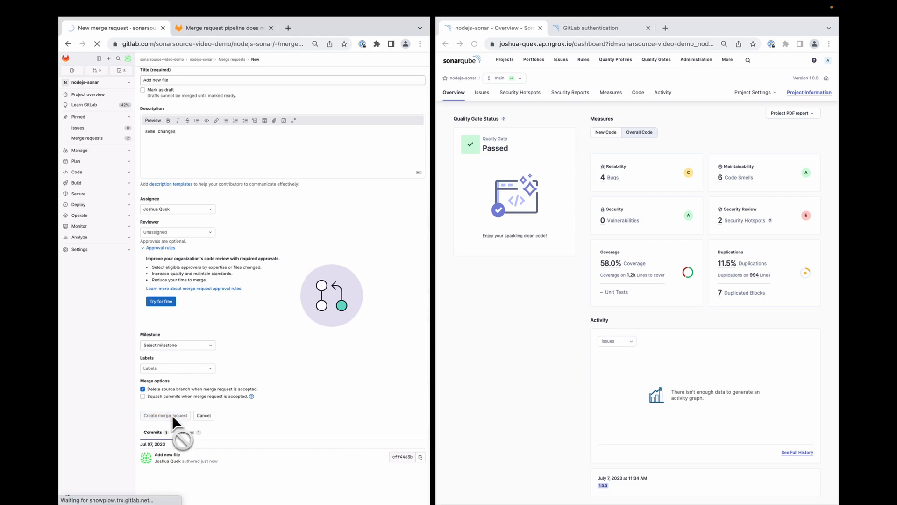
pyautogui.click(165, 415)
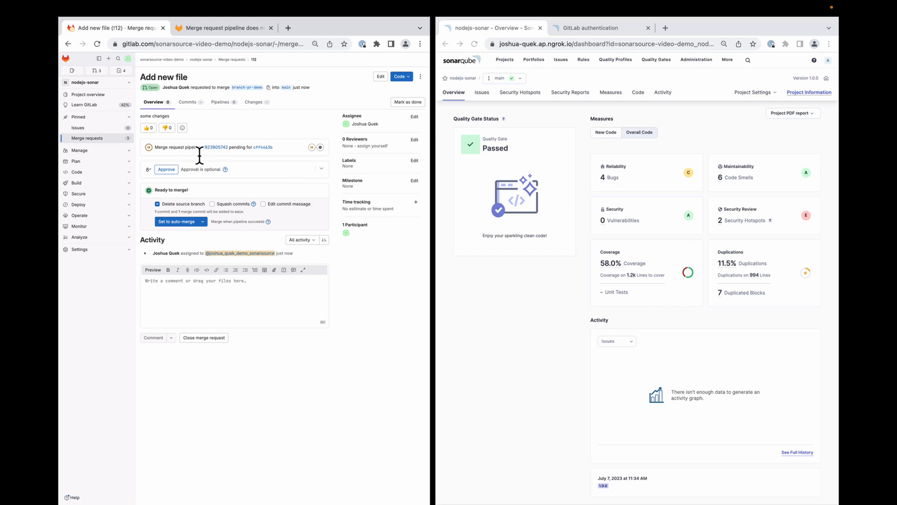
pyautogui.moveTo(218, 148)
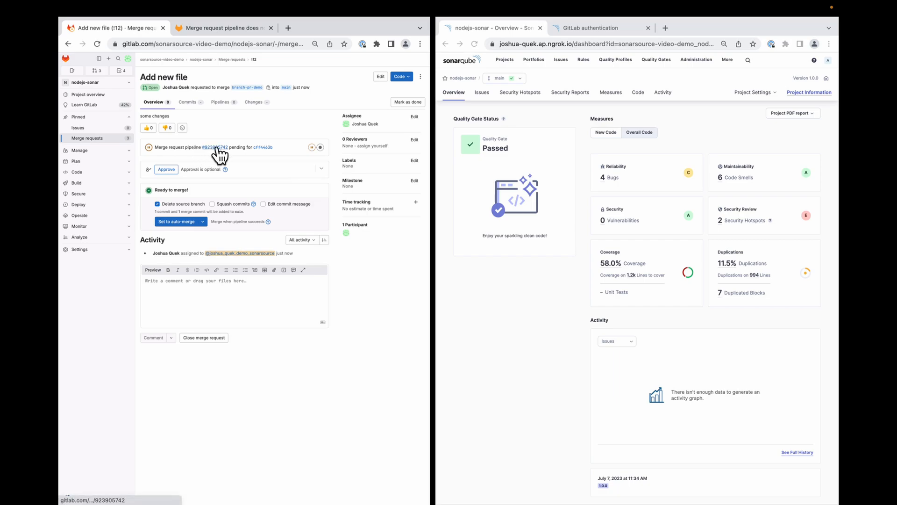
# Step: View the MR pipeline run, then switch SonarQube to the pull request 12 (branch-pr-demo) analysis
pyautogui.click(207, 147)
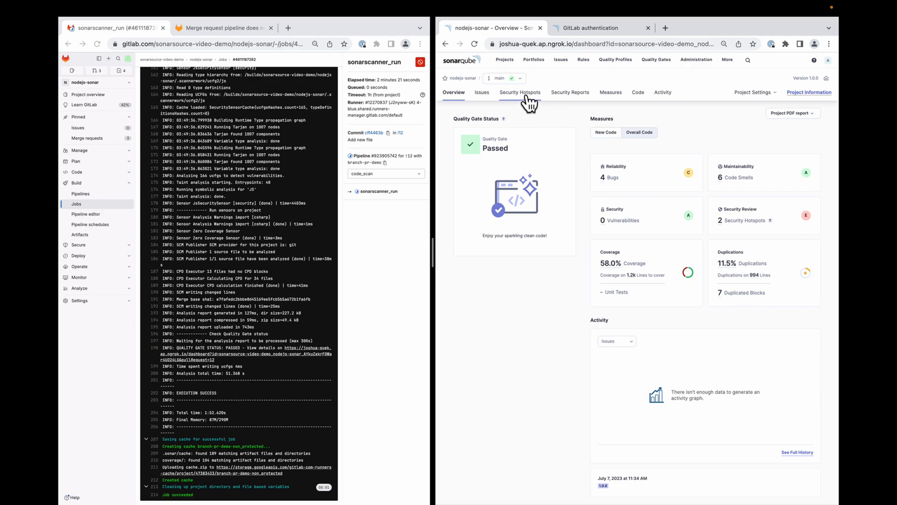
pyautogui.click(501, 78)
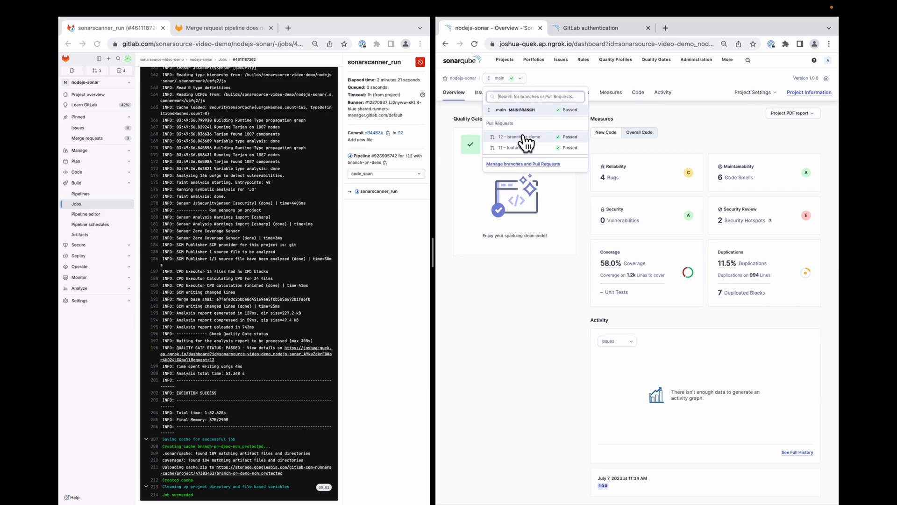
pyautogui.click(518, 137)
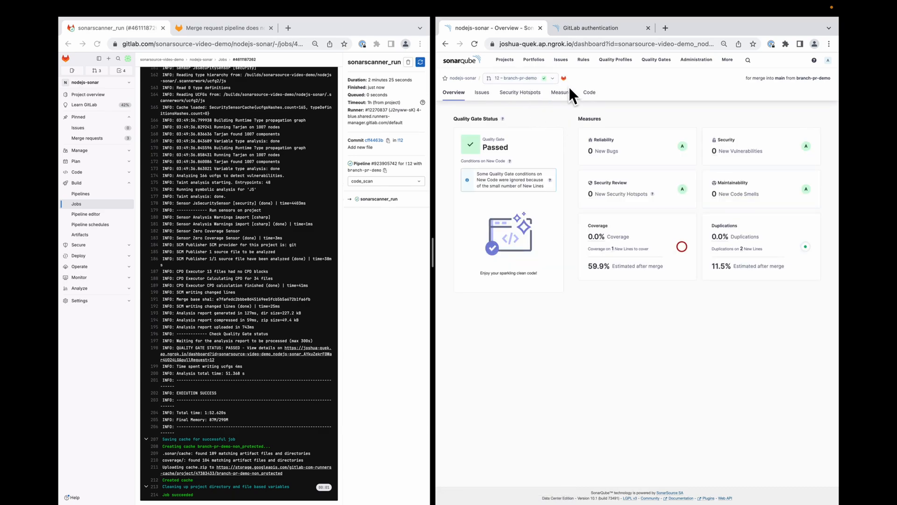
pyautogui.moveTo(565, 78)
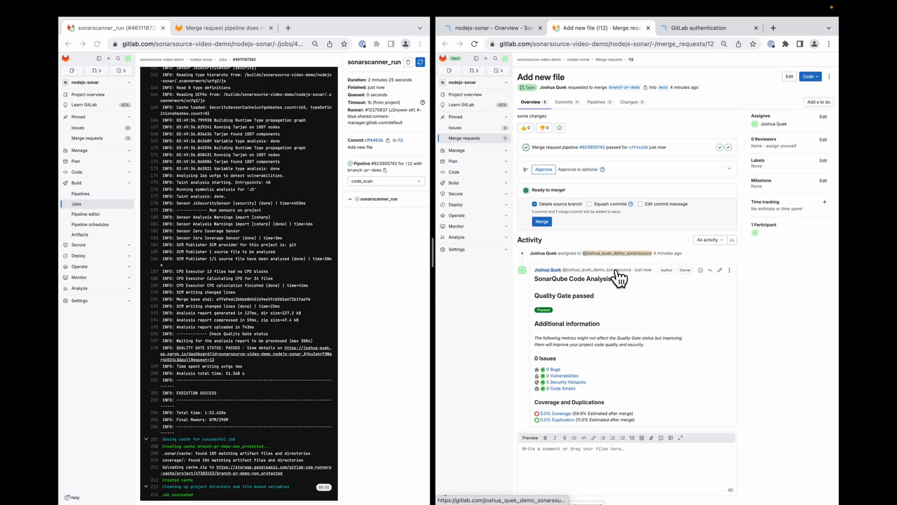
# Step: Scroll merge request 12's activity to the SonarQube Code Analysis comment reporting Quality Gate passed
pyautogui.scroll(-3)
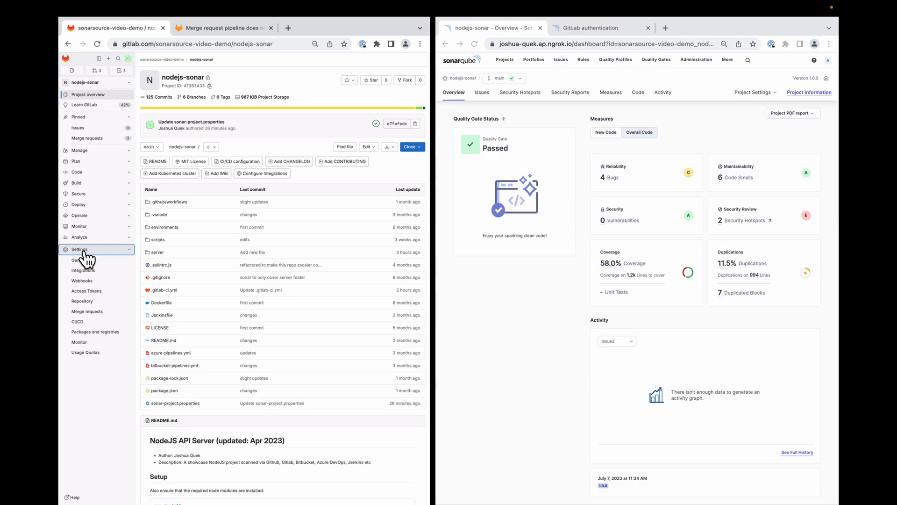
# Step: Expand Protected branches under Settings > Repository, showing main protected for Maintainers
pyautogui.click(82, 301)
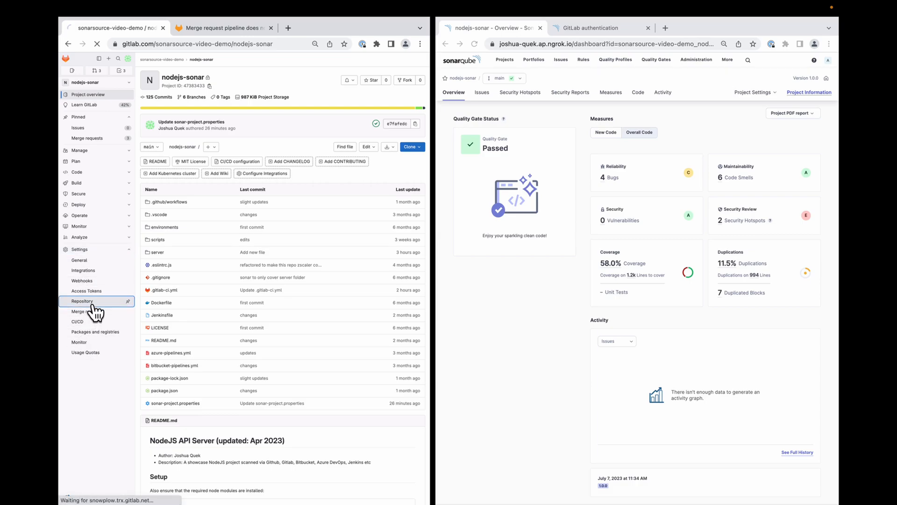
pyautogui.click(82, 301)
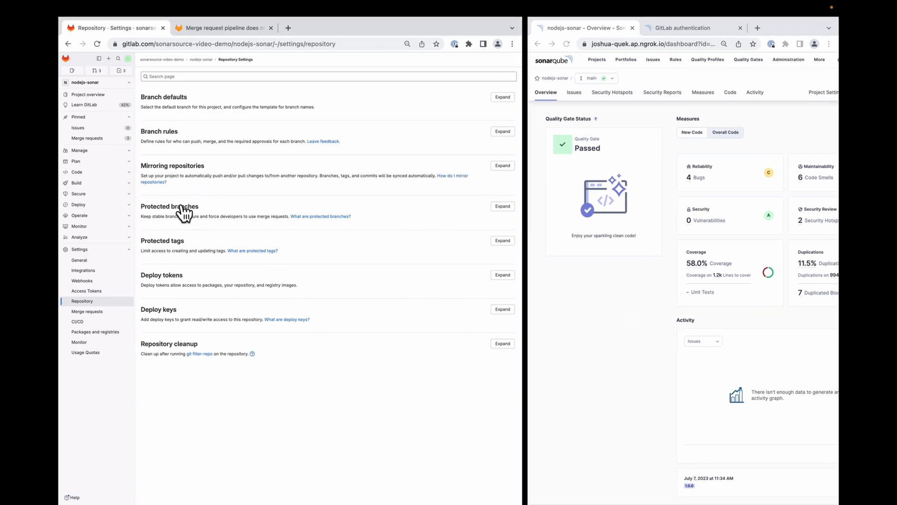
pyautogui.click(503, 206)
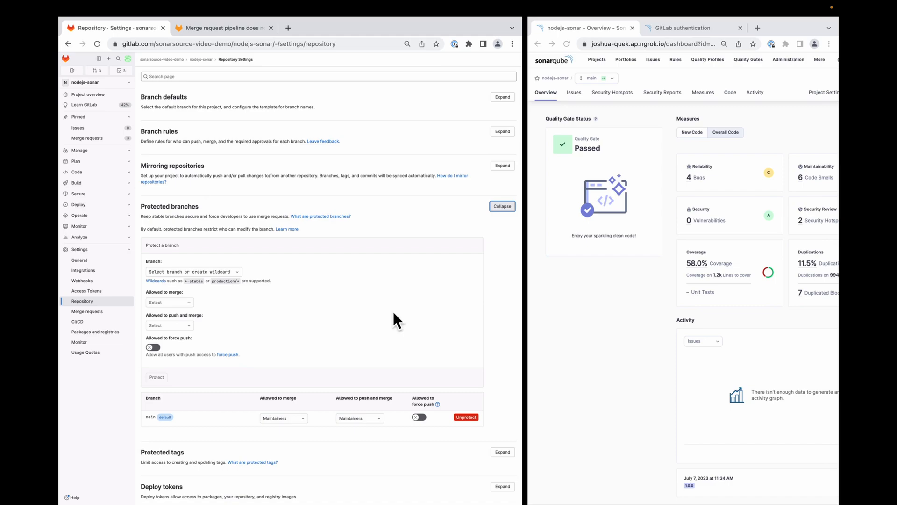
pyautogui.scroll(-3)
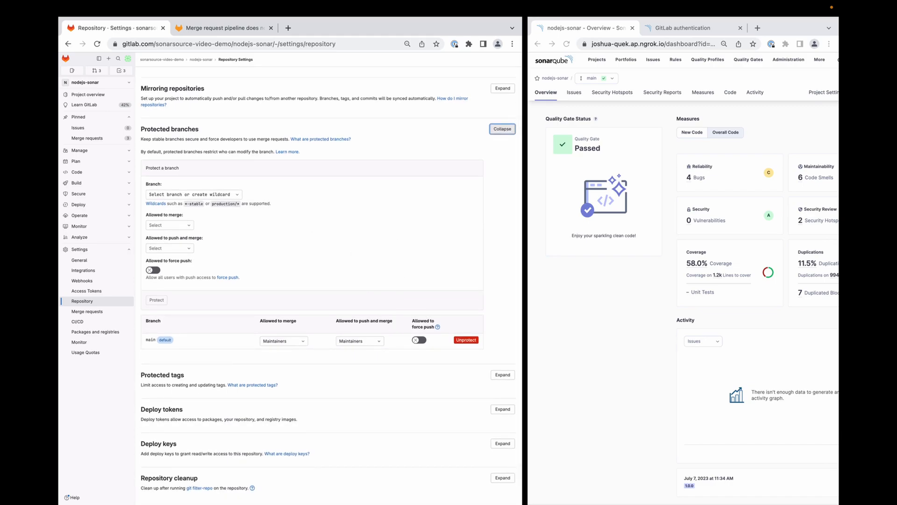
pyautogui.moveTo(231, 370)
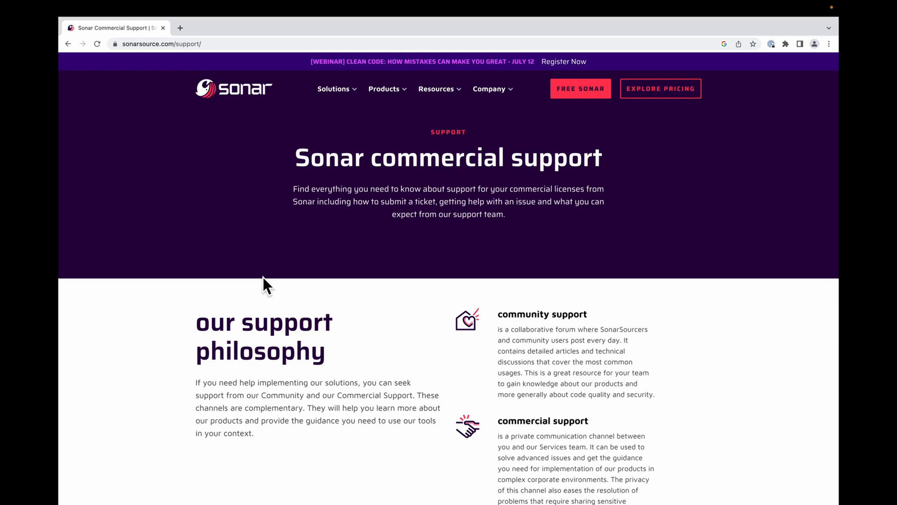
# Step: Scroll the Sonar commercial support page down to its get-help-with-your-issue links
pyautogui.scroll(-3)
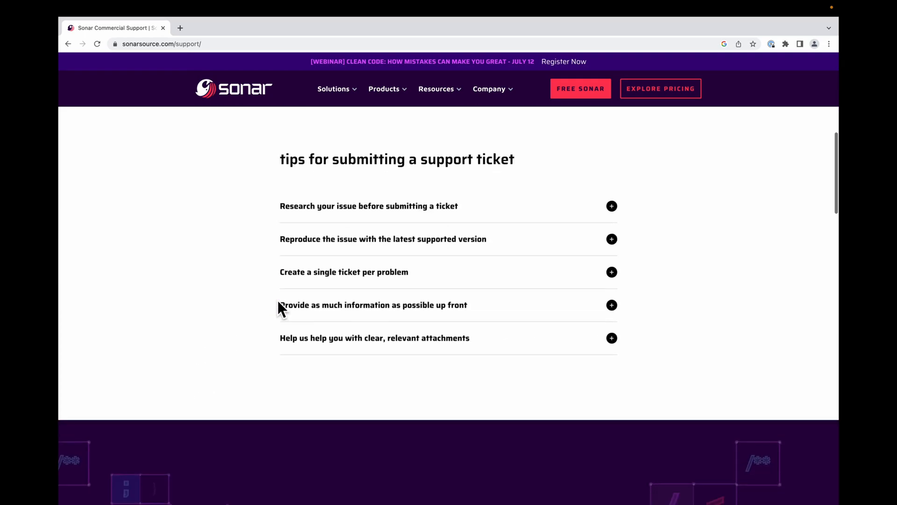
pyautogui.scroll(-3)
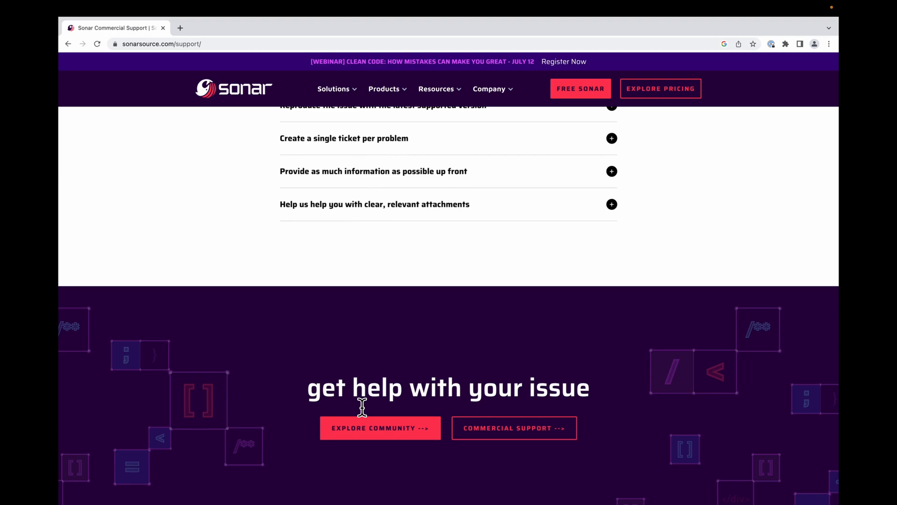
pyautogui.scroll(-3)
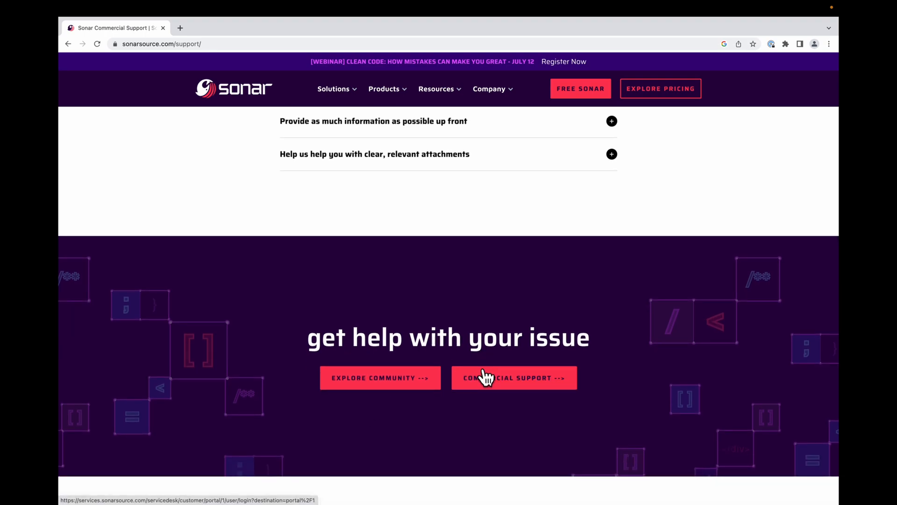
pyautogui.moveTo(509, 431)
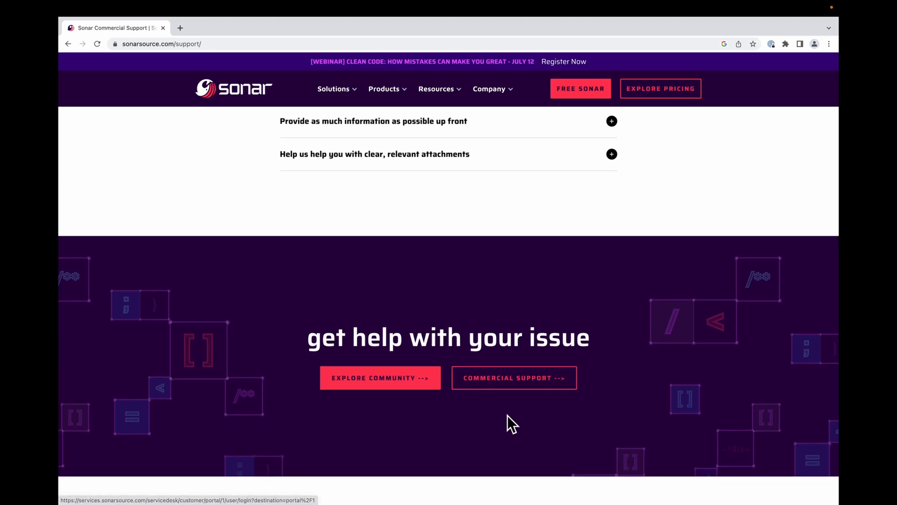
pyautogui.moveTo(565, 426)
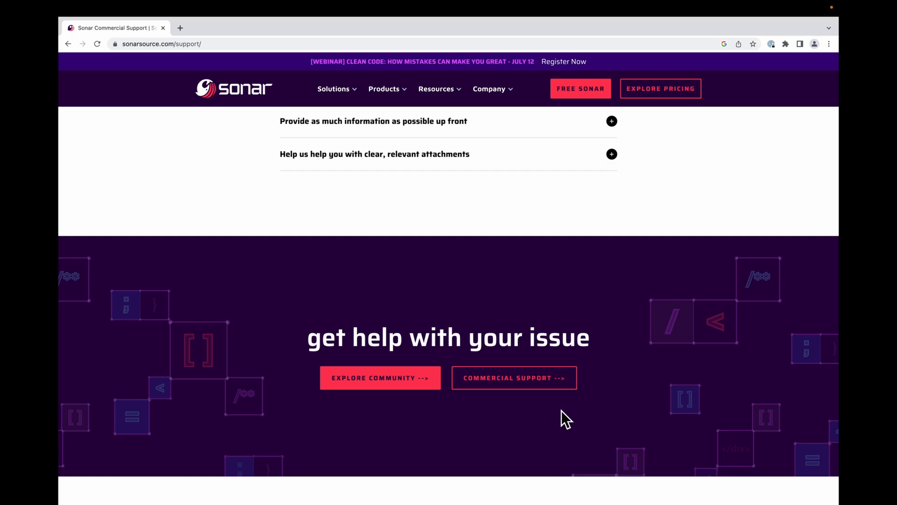